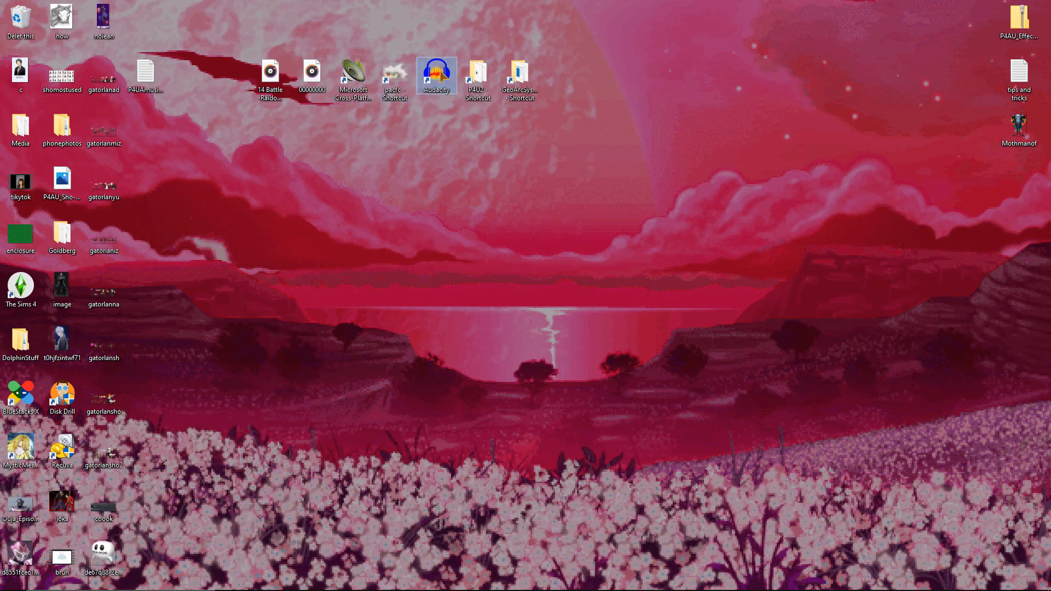
Step: Briefly check the P4U2 game folder and the GeoArcSys Crypt batch files folder, then close both
left_click(477, 72)
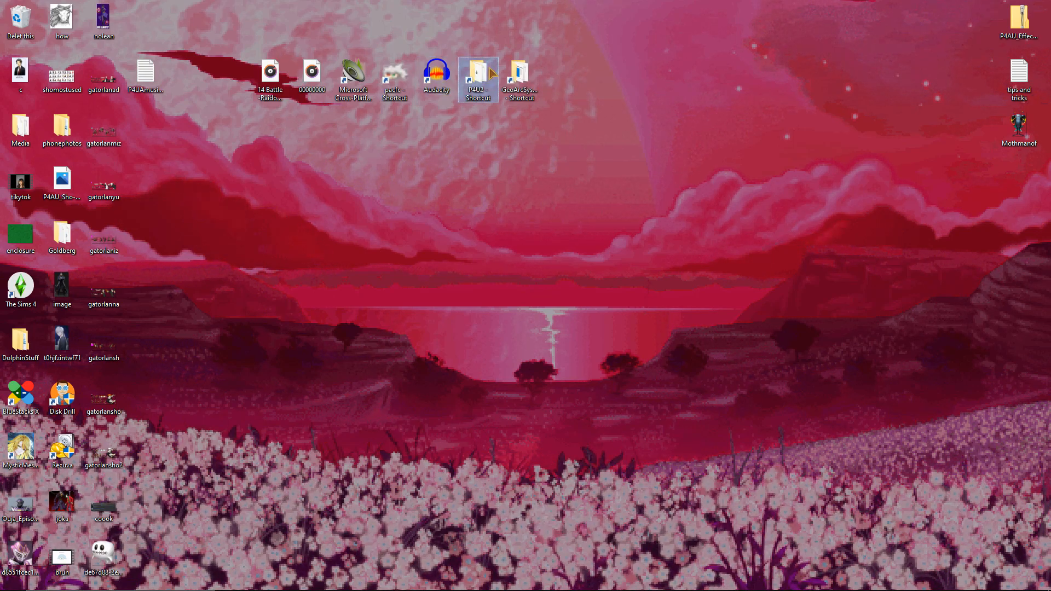
double_click(478, 73)
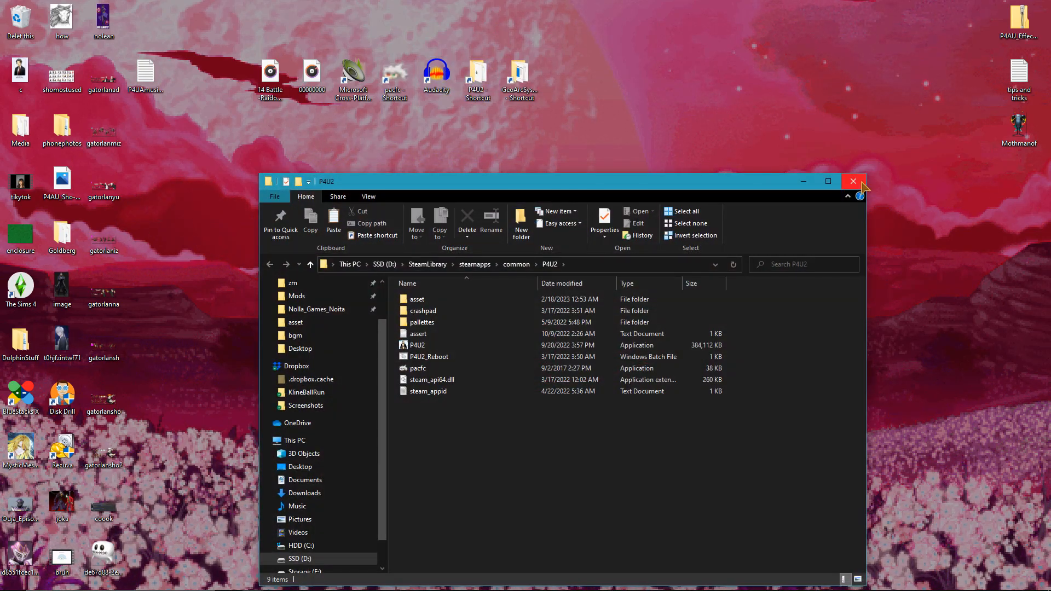
left_click(852, 180)
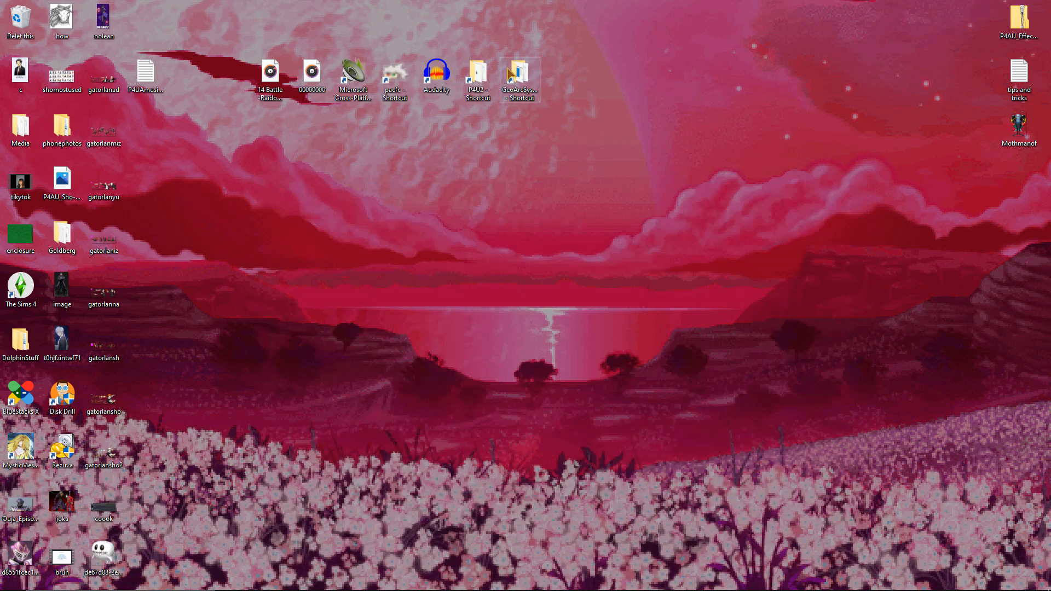
left_click(519, 72)
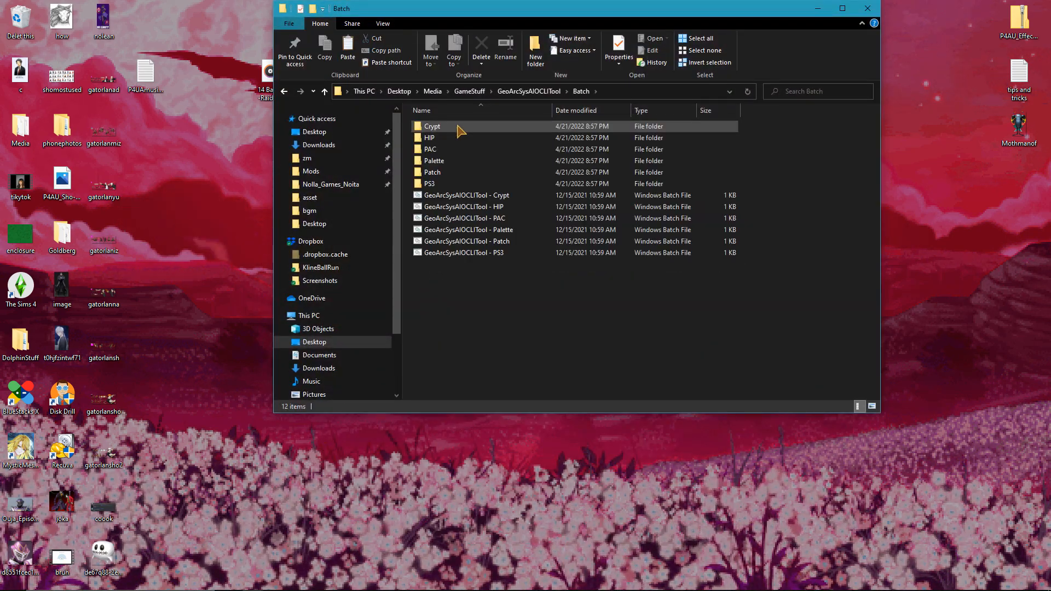
double_click(431, 126)
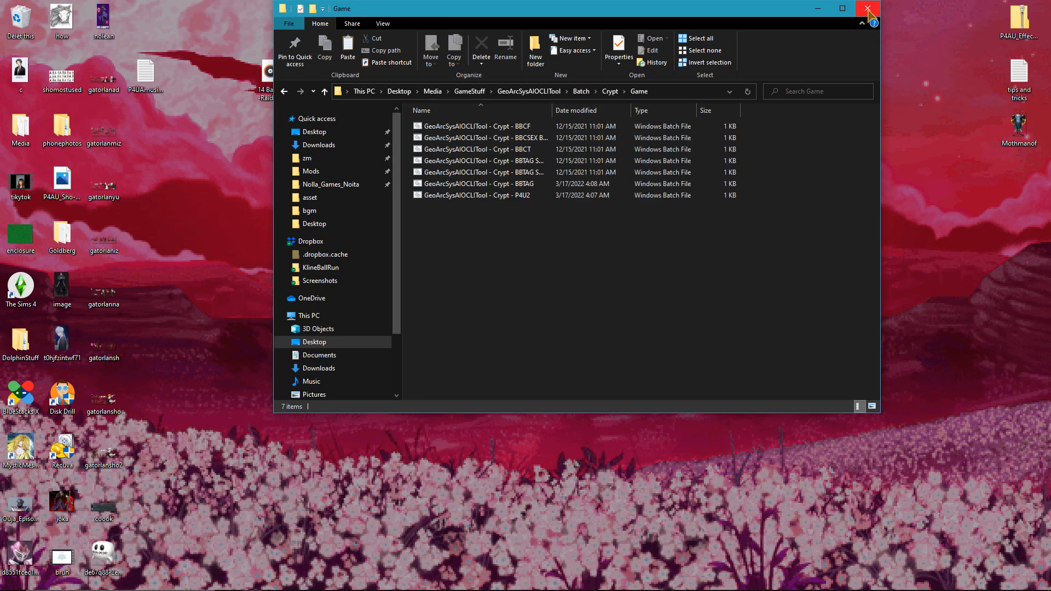
left_click(867, 9)
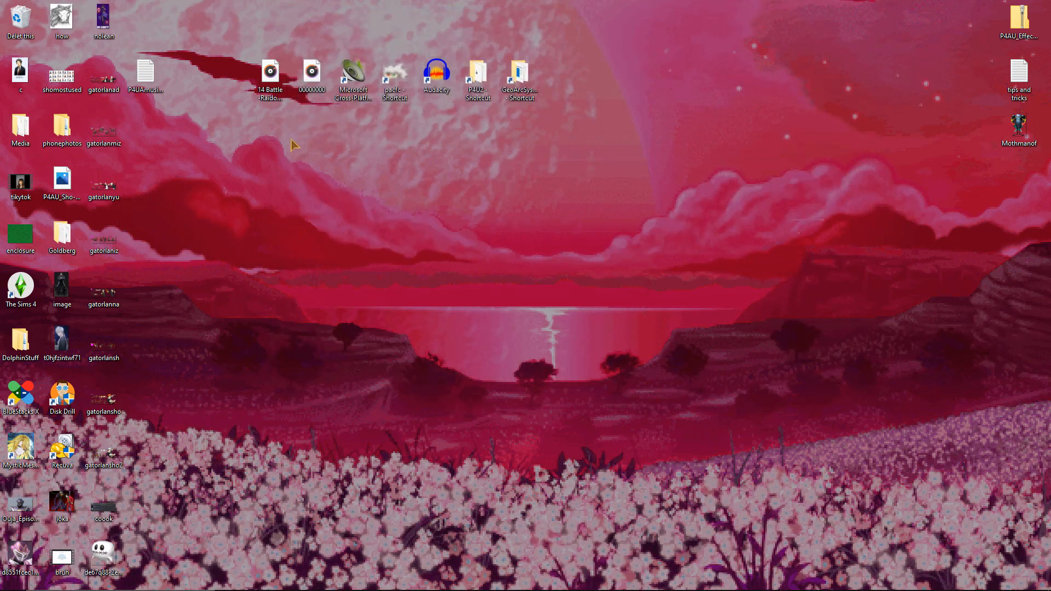
Step: In the song spreadsheet, read the file name 246_battle_random_p4 listed for Let's Hit the Beach
left_click(270, 70)
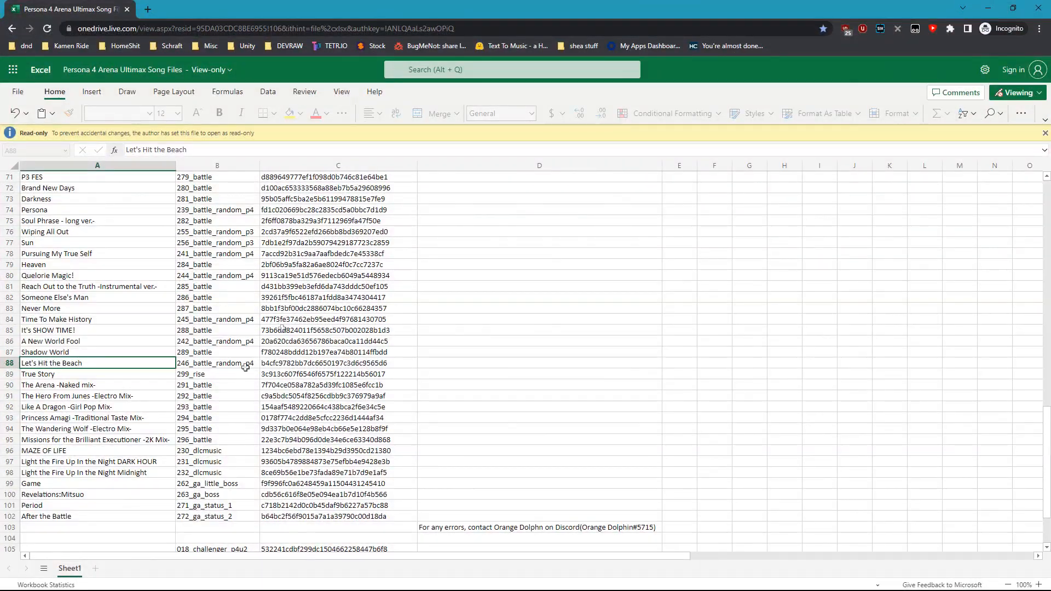
left_click(216, 362)
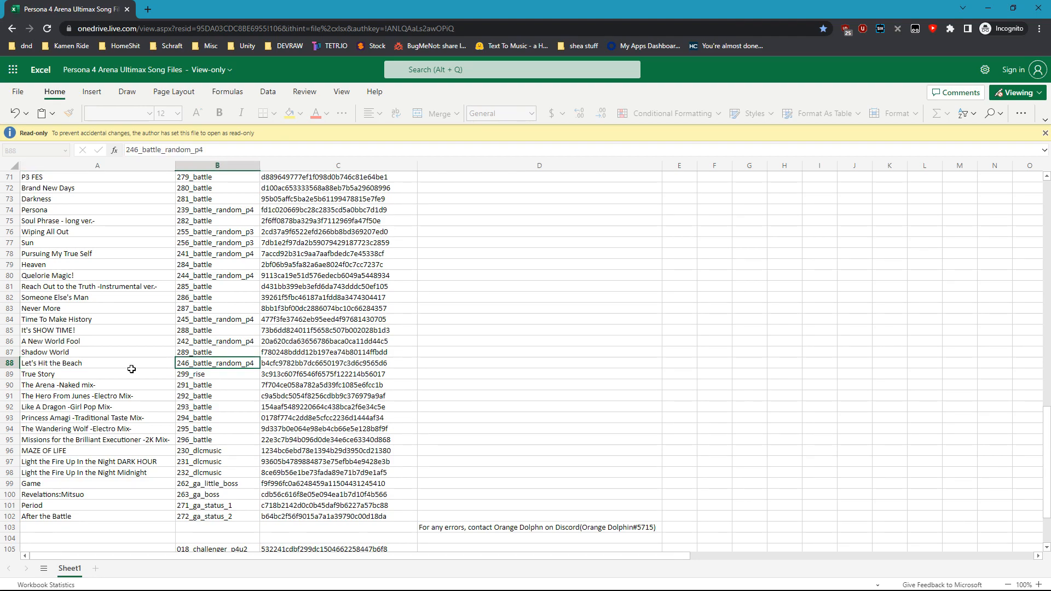
left_click(98, 363)
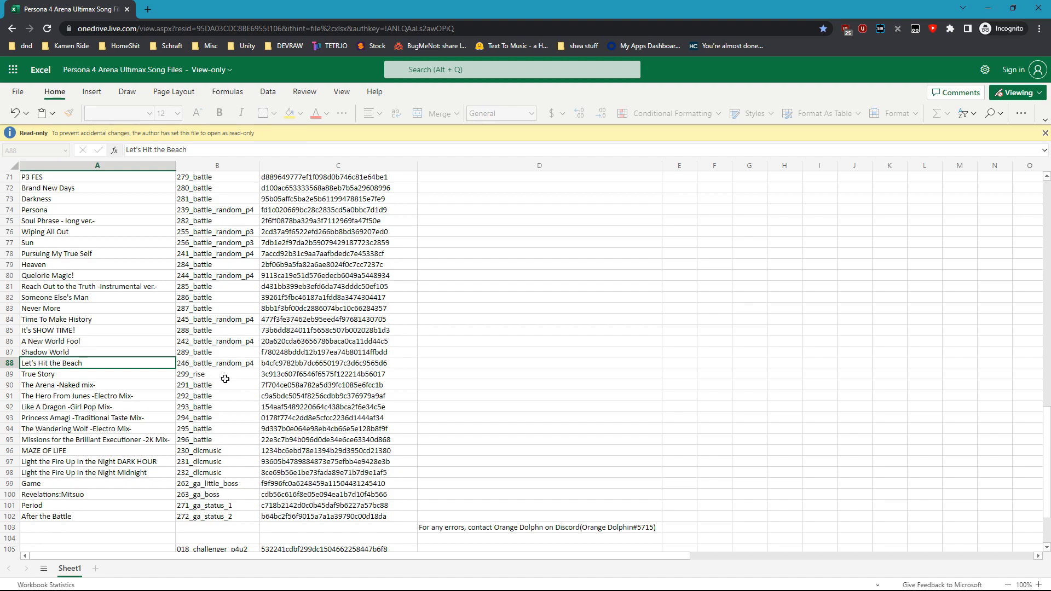
mouse_move(194, 366)
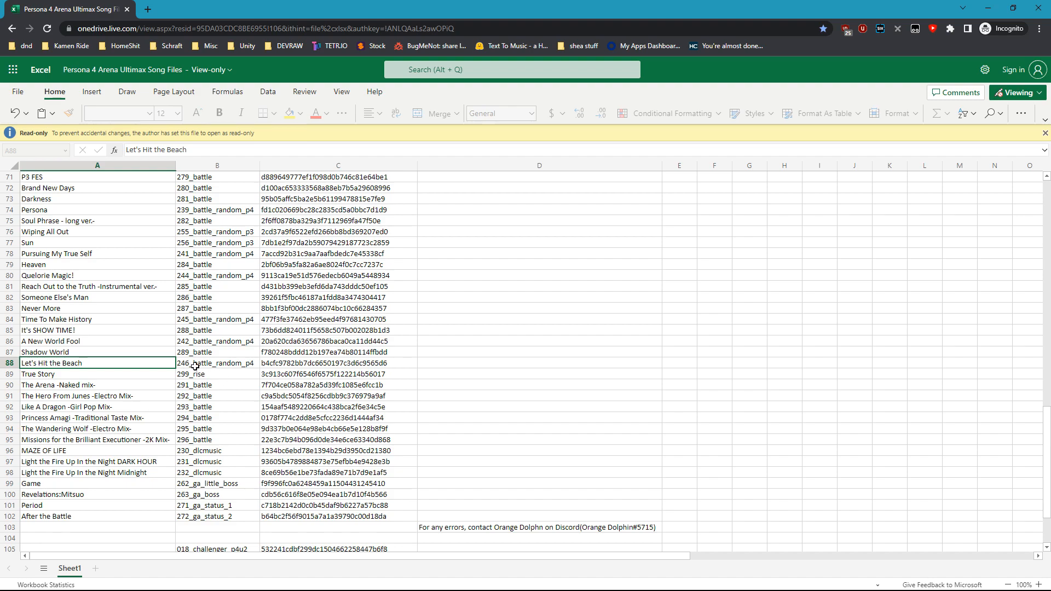
left_click(217, 362)
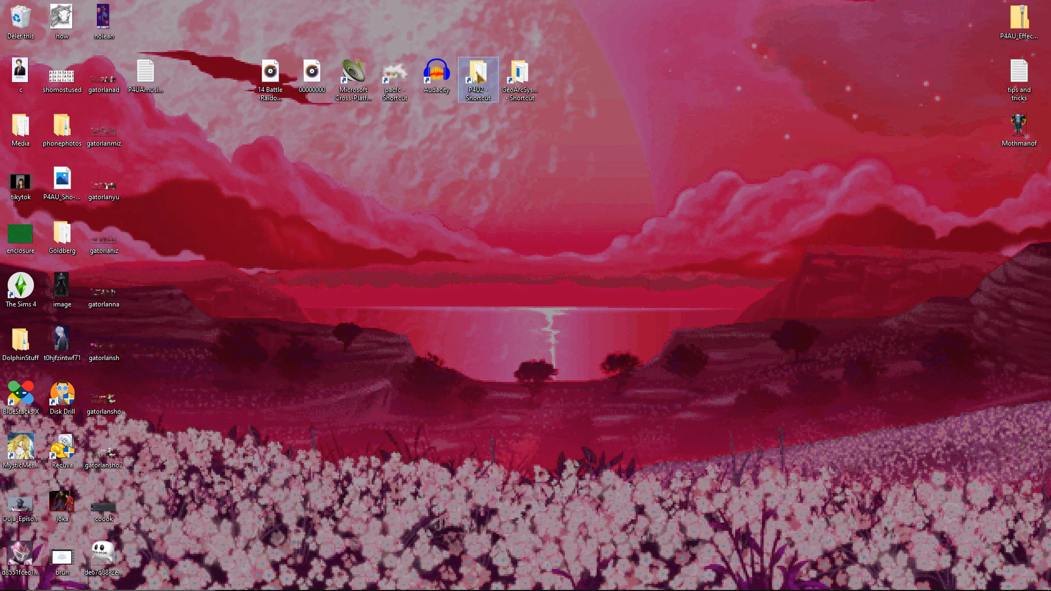
Step: With the P4U2 game folder and Crypt Game batch folder open, feed the asset folder to the P4U2 crypt batch
double_click(477, 74)
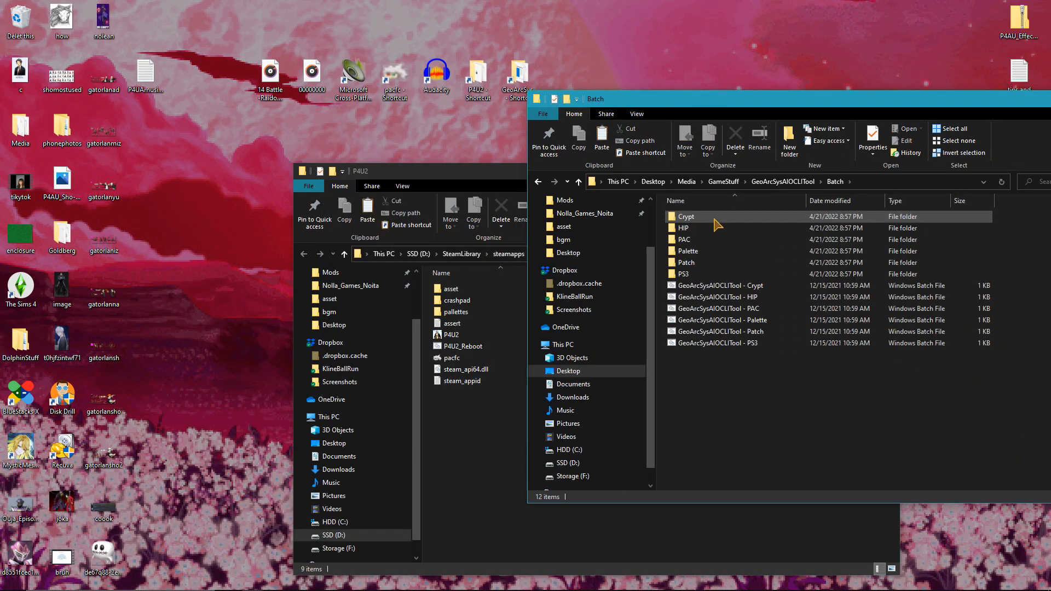
double_click(685, 216)
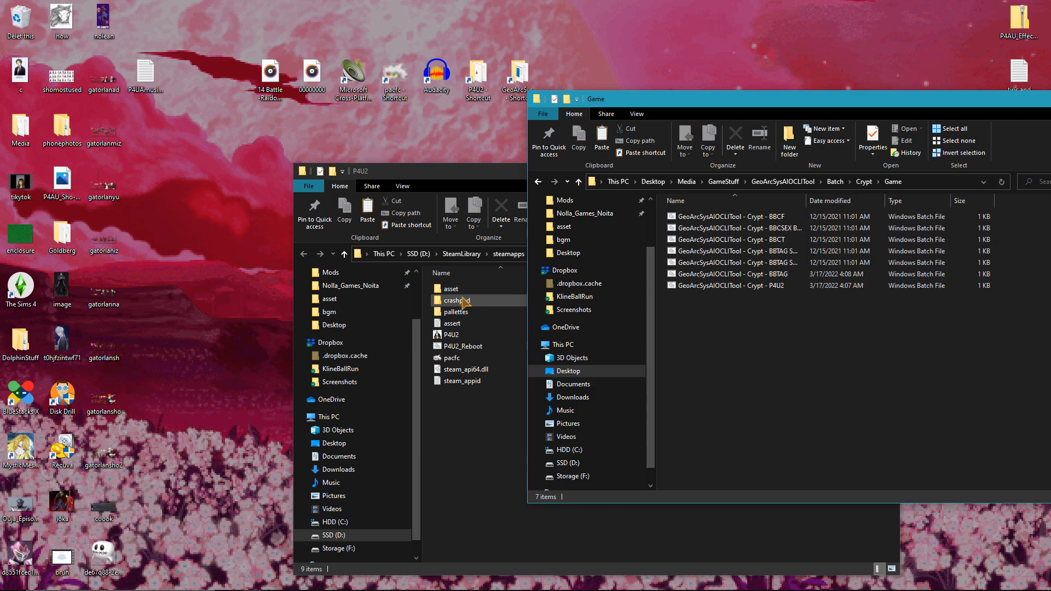
left_click(736, 285)
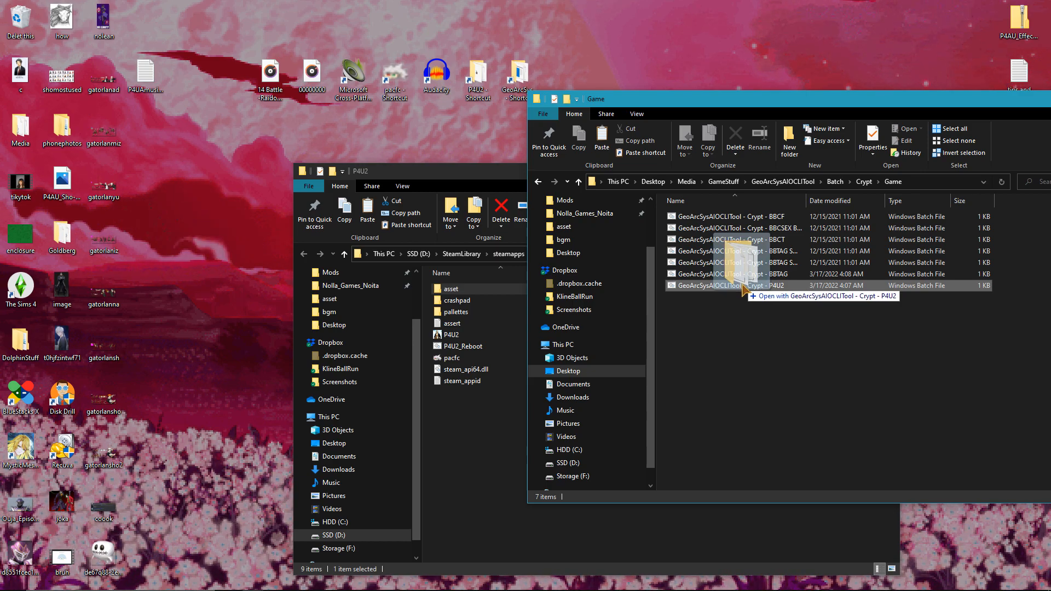
double_click(730, 285)
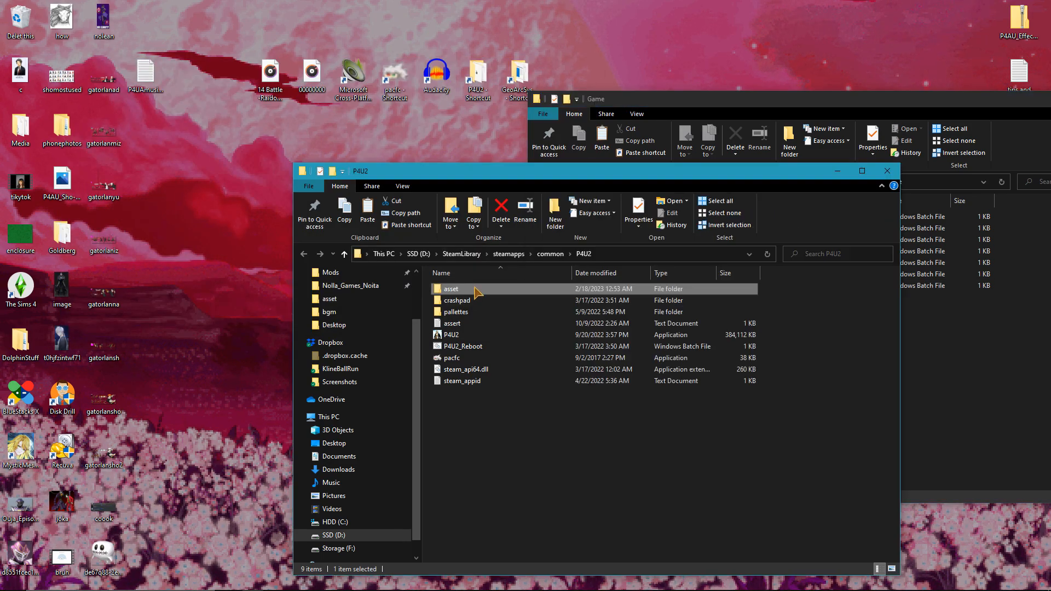
Step: Browse down through asset, data and sound to the bgm music folder holding the .pac files
double_click(451, 289)
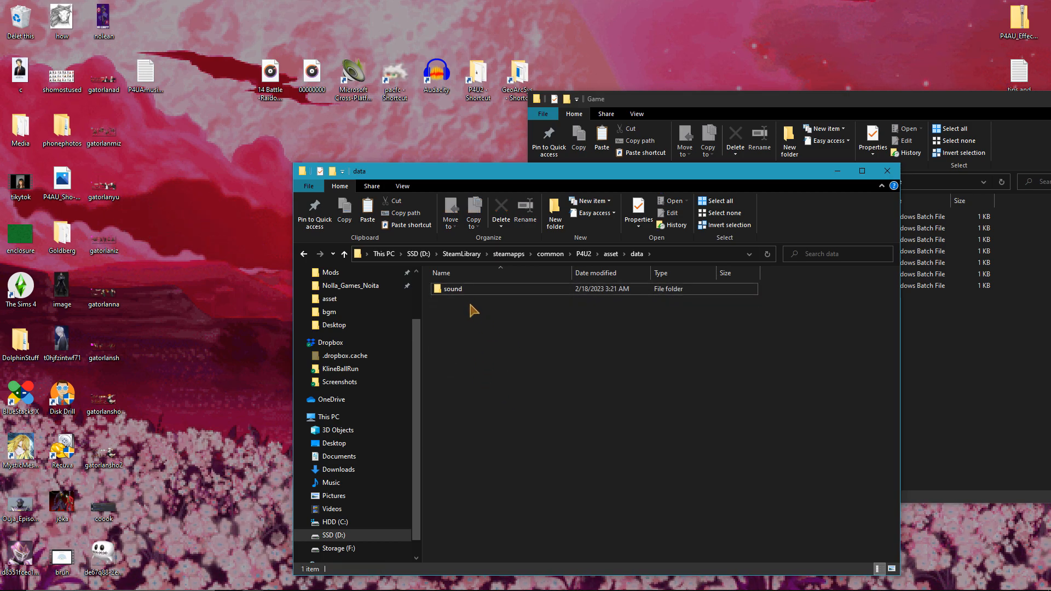
double_click(453, 287)
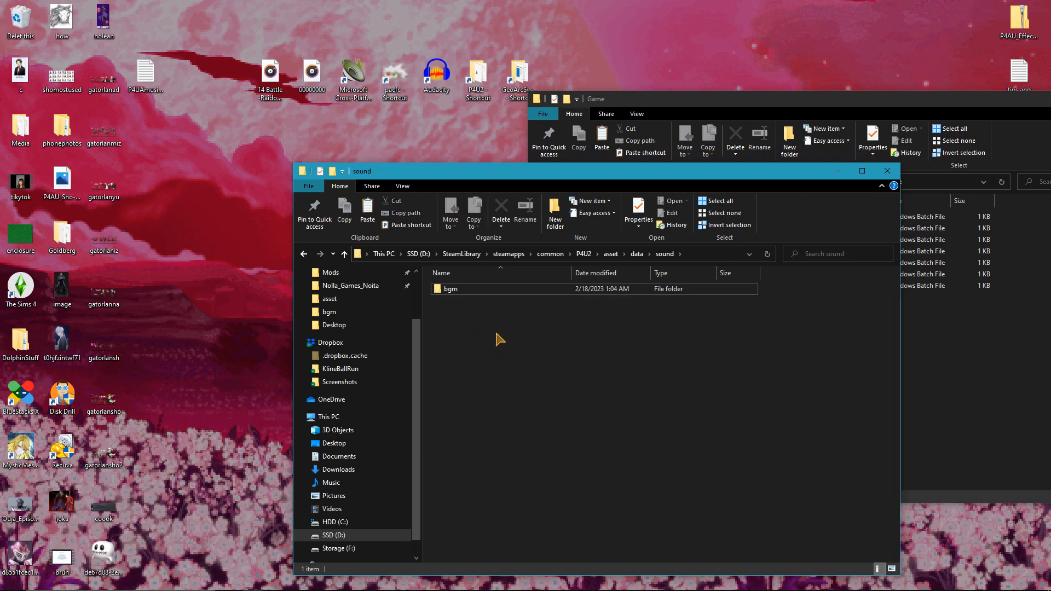
mouse_move(449, 289)
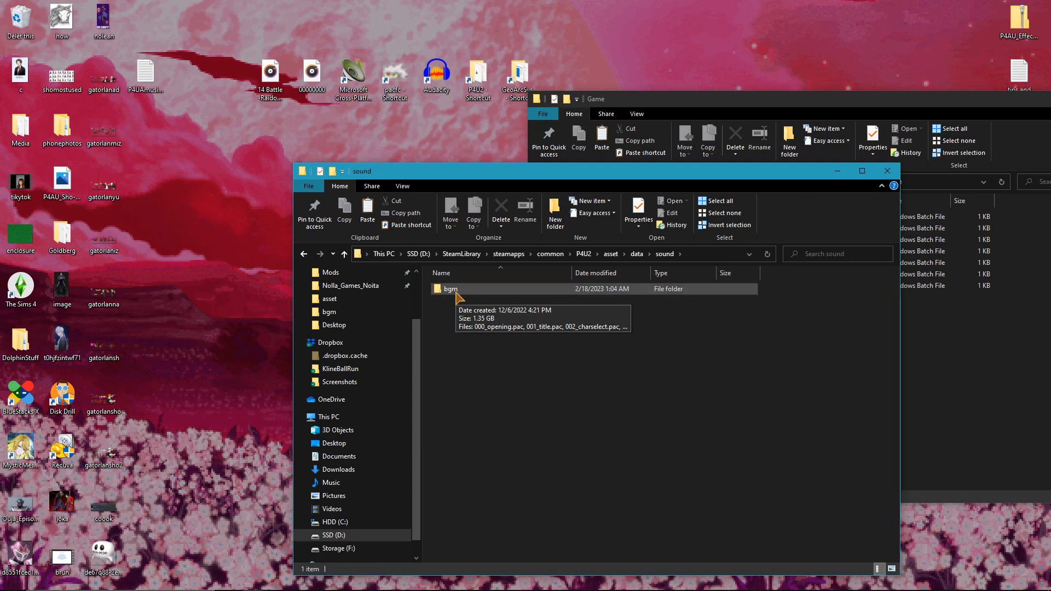
double_click(449, 288)
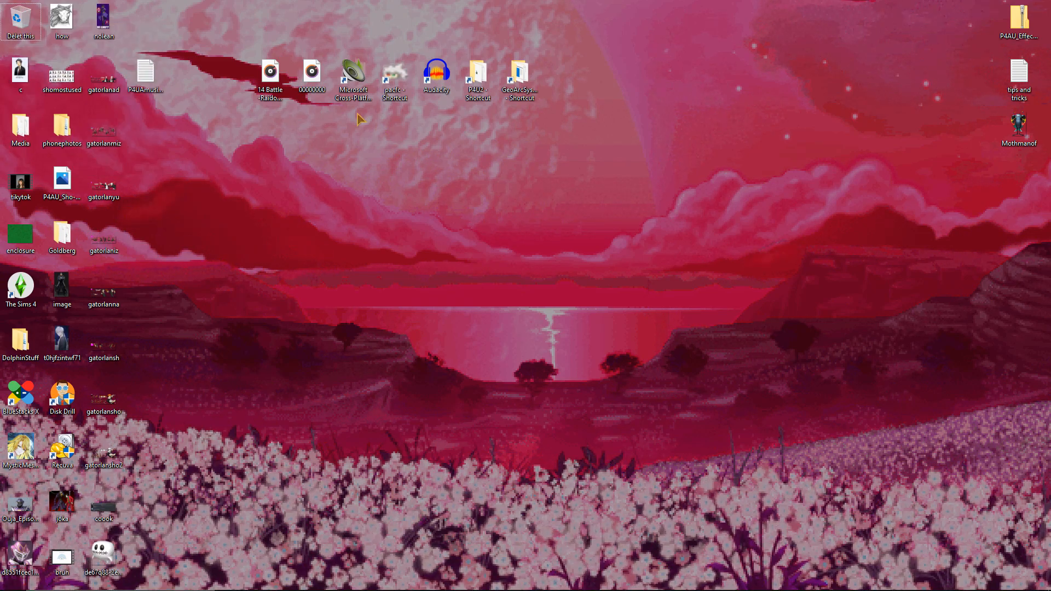
mouse_move(435, 73)
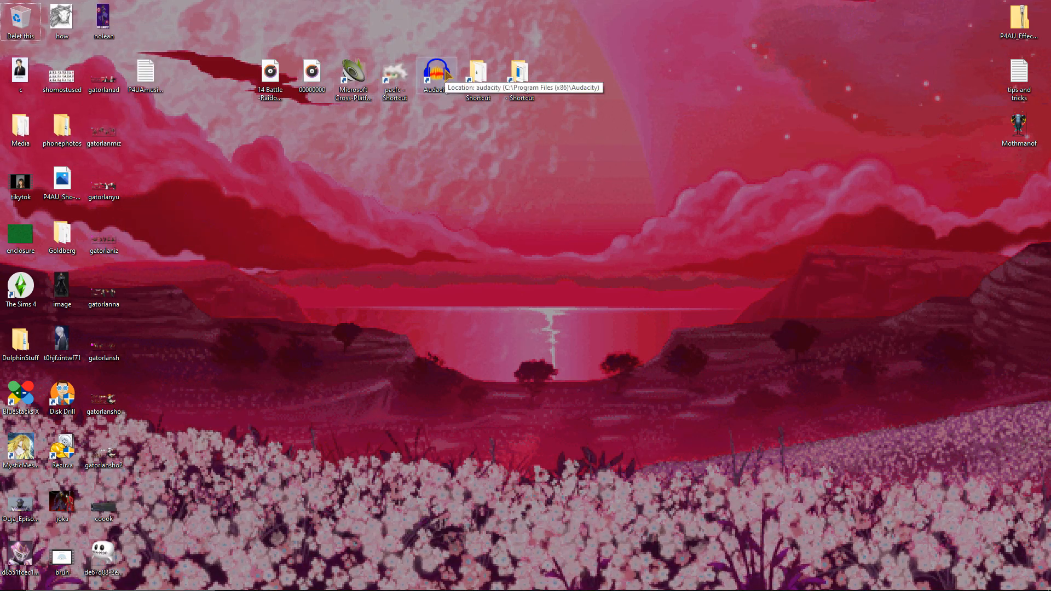
Step: Launch Audacity with the 14 Battle -Raidou- 2008 track and set the project rate to 48000 Hz
double_click(437, 73)
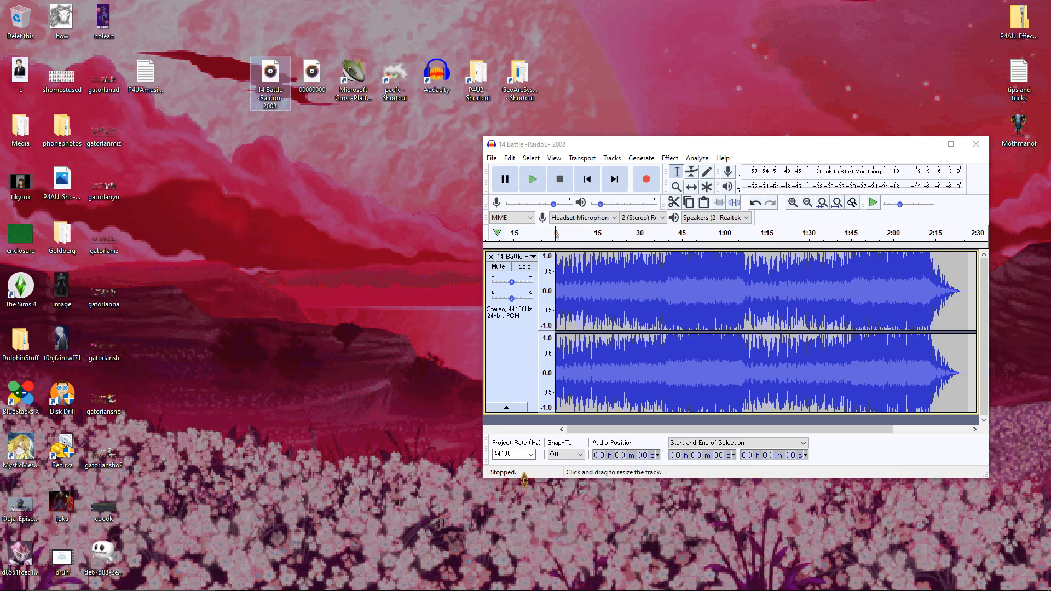
left_click(527, 455)
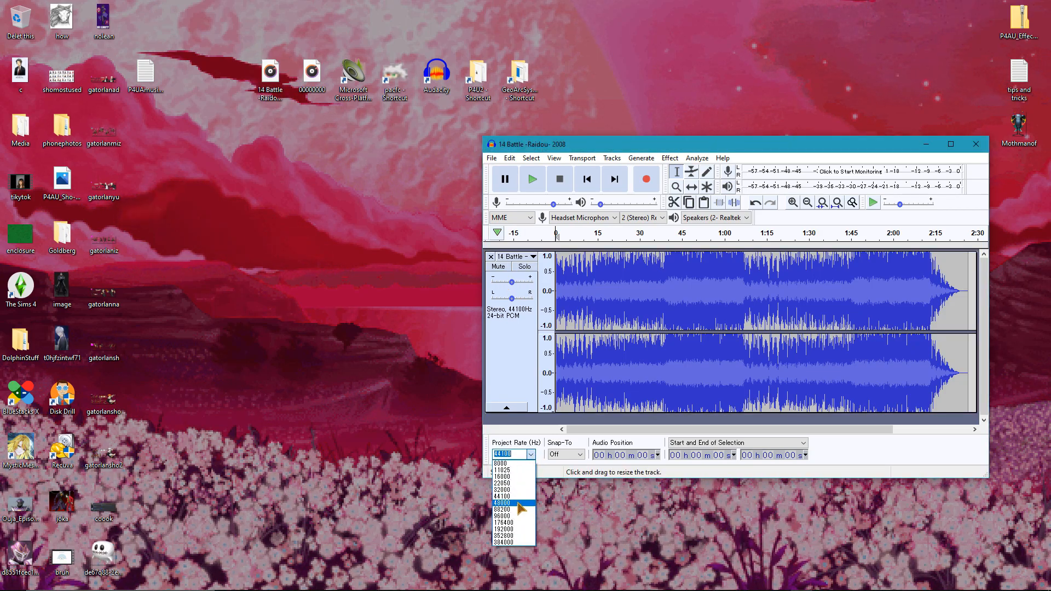
left_click(511, 503)
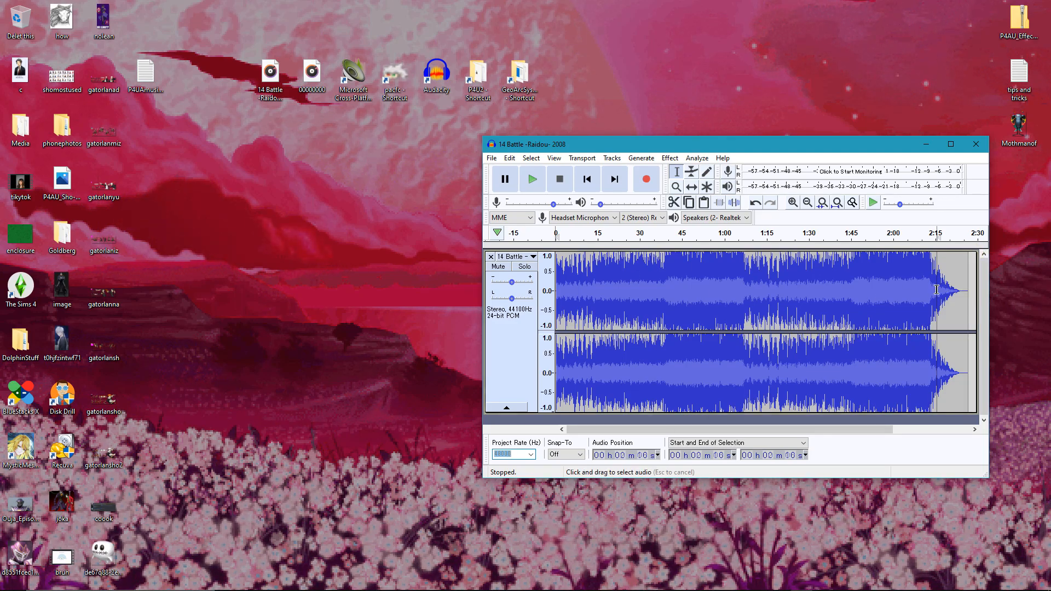
Step: Move the play position in the waveform from around 2:16 back to around 0:13
left_click(938, 295)
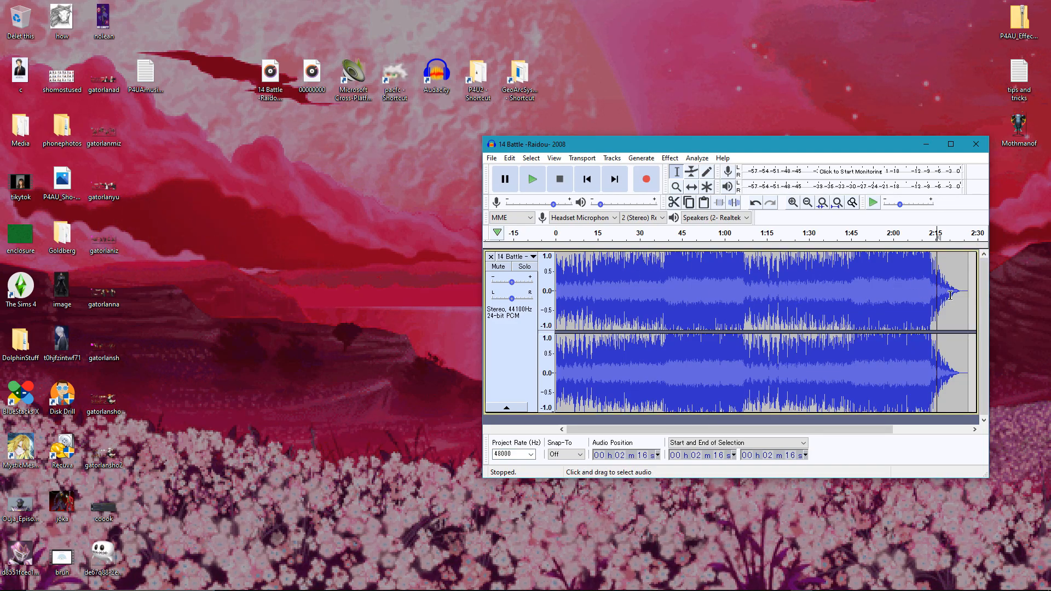
left_click(590, 291)
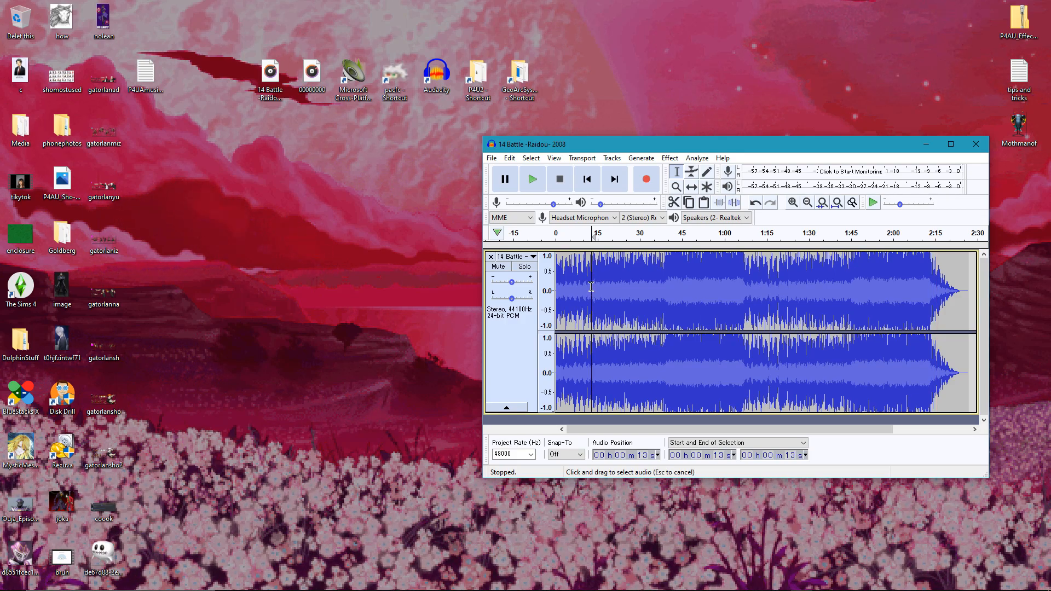
left_click(594, 288)
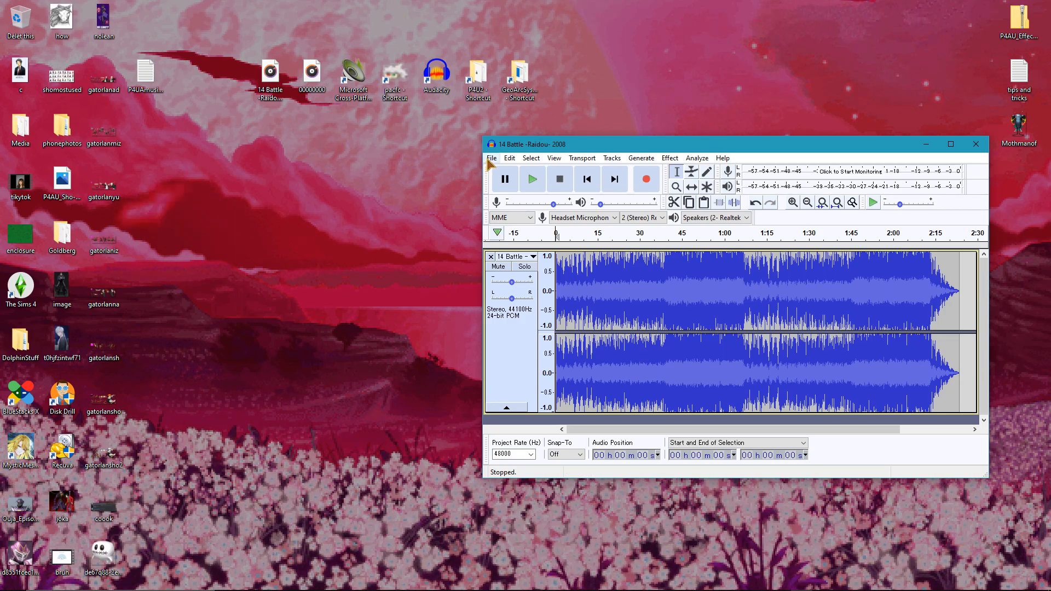
Step: Export the track as 00000000.wav to the Desktop, replacing the existing file
left_click(492, 158)
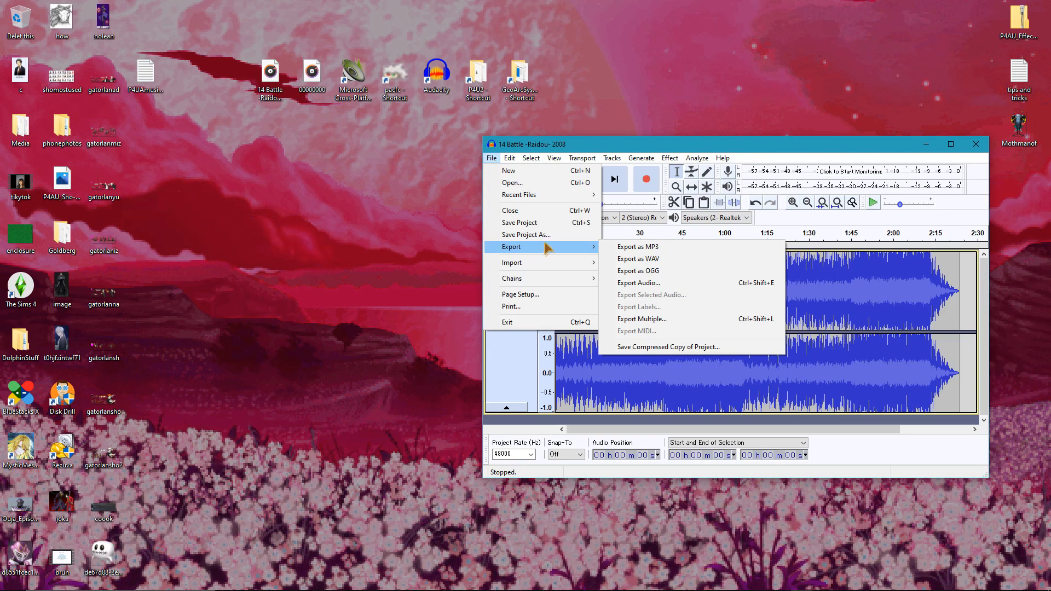
mouse_move(640, 258)
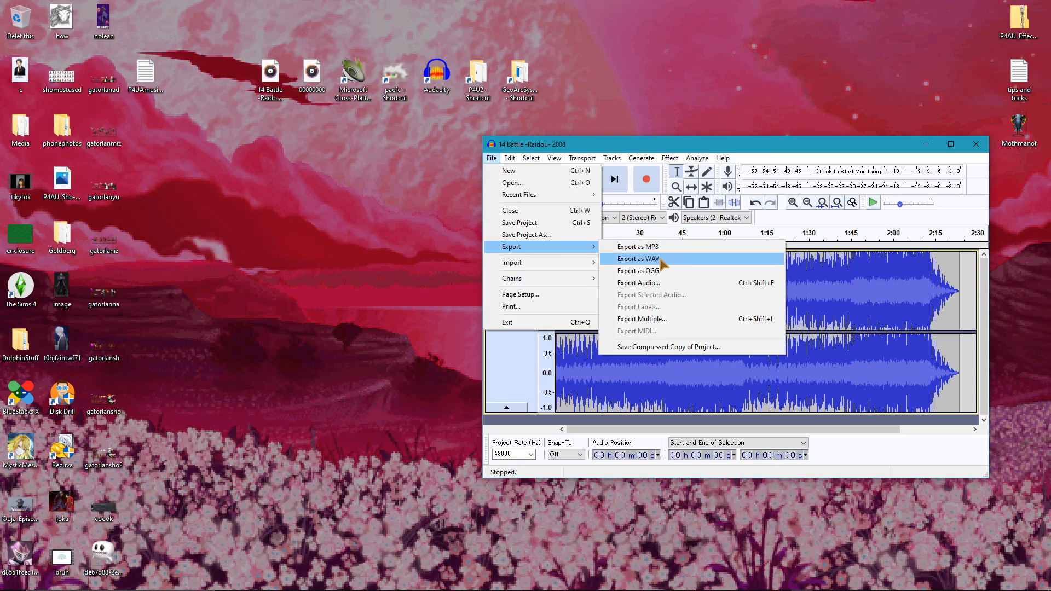
left_click(636, 258)
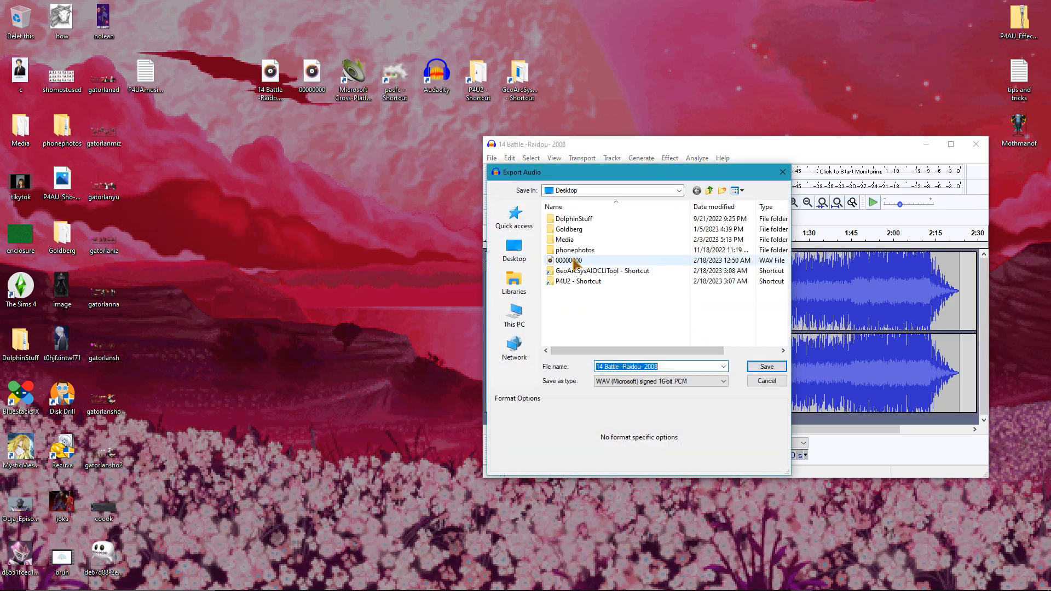
left_click(568, 260)
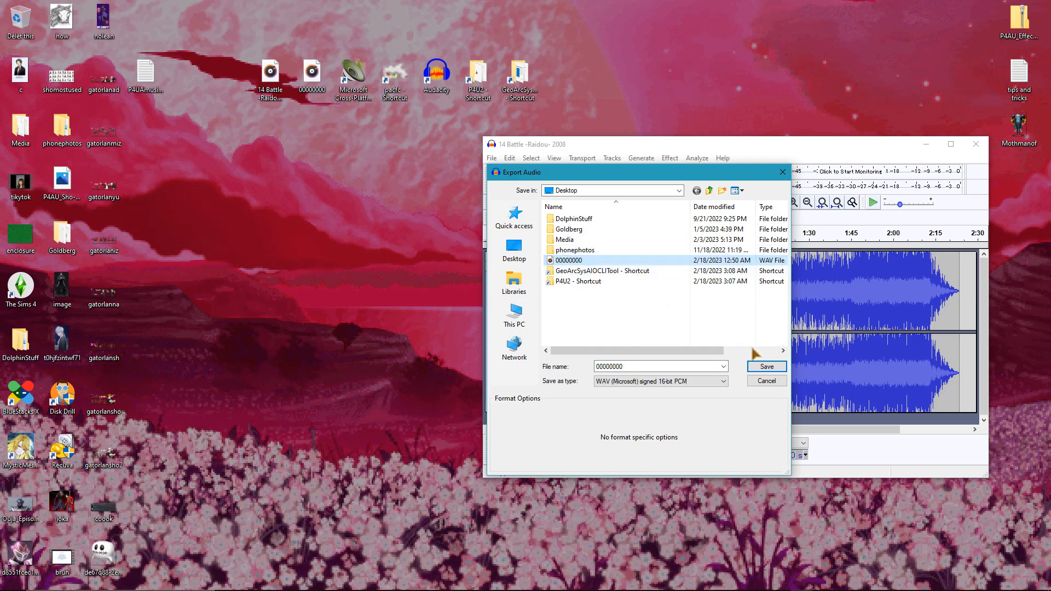
left_click(765, 365)
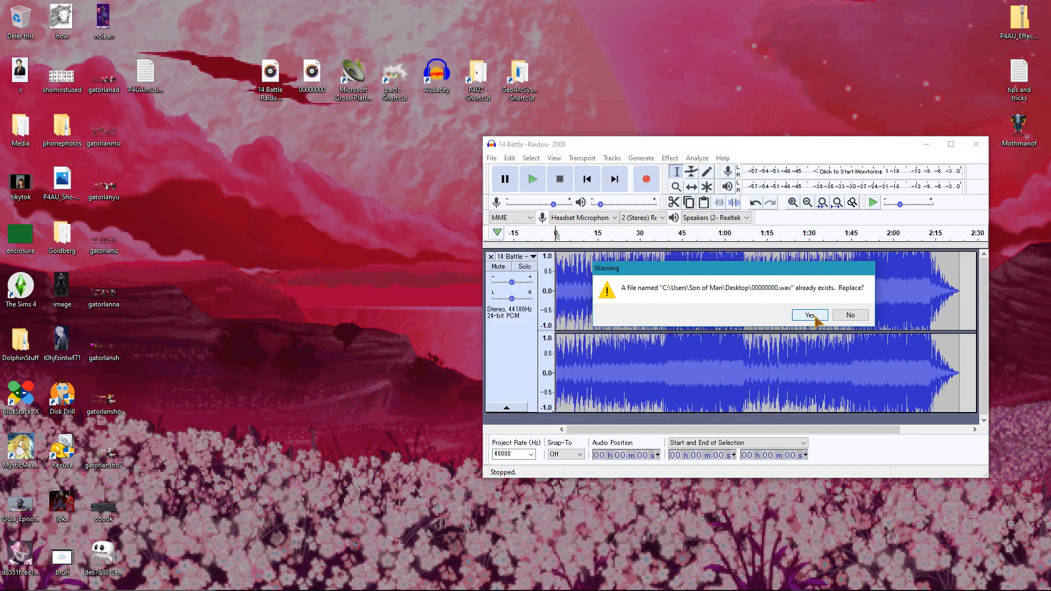
left_click(807, 315)
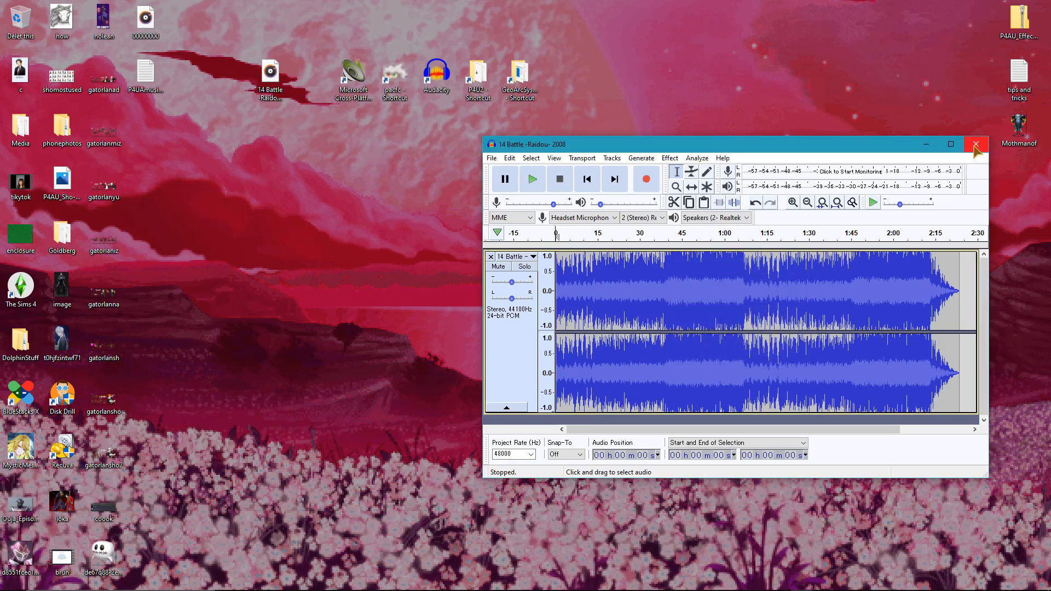
Step: Close Audacity without saving the project changes
left_click(975, 144)
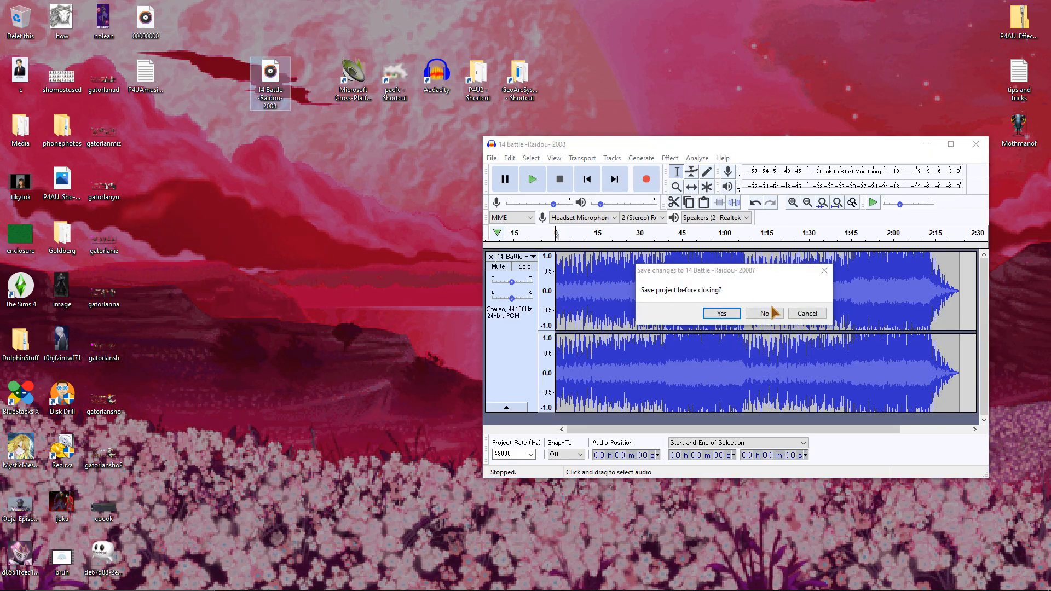
left_click(763, 313)
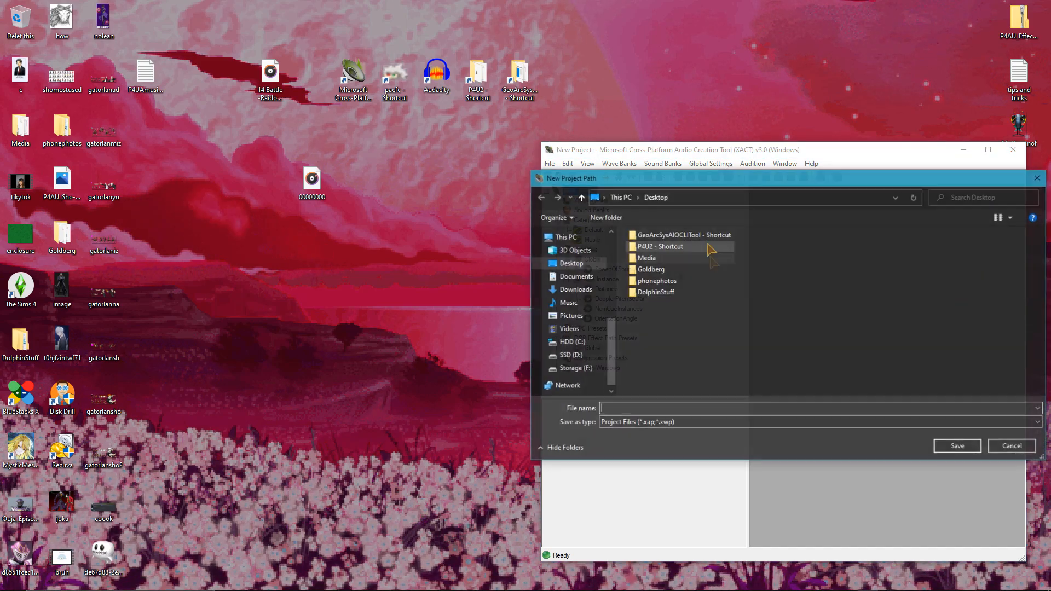
Step: Name the new XACT project replacement and save it to the Desktop
type("replacem")
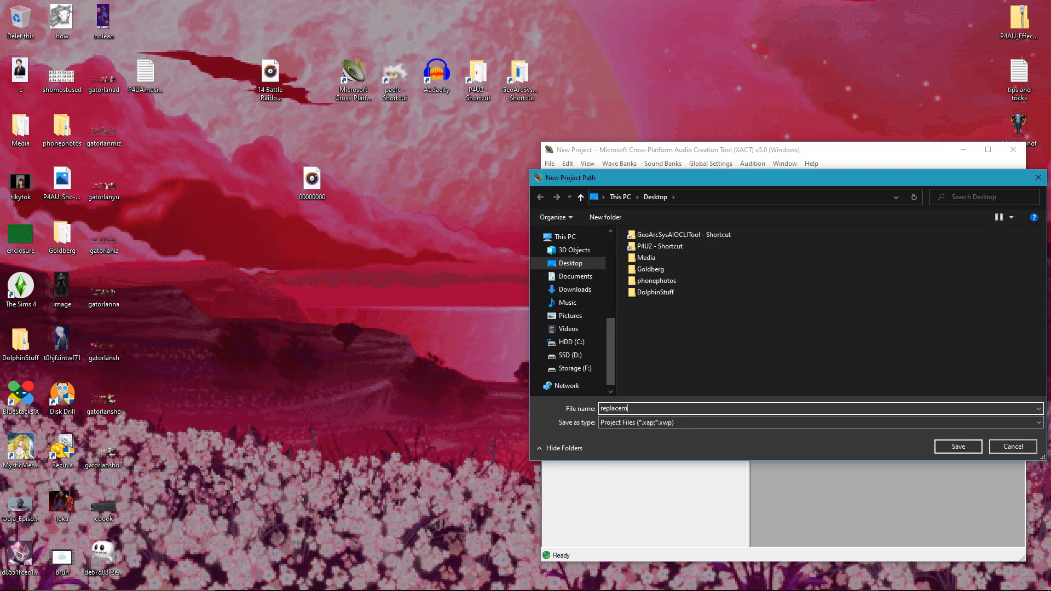
left_click(957, 446)
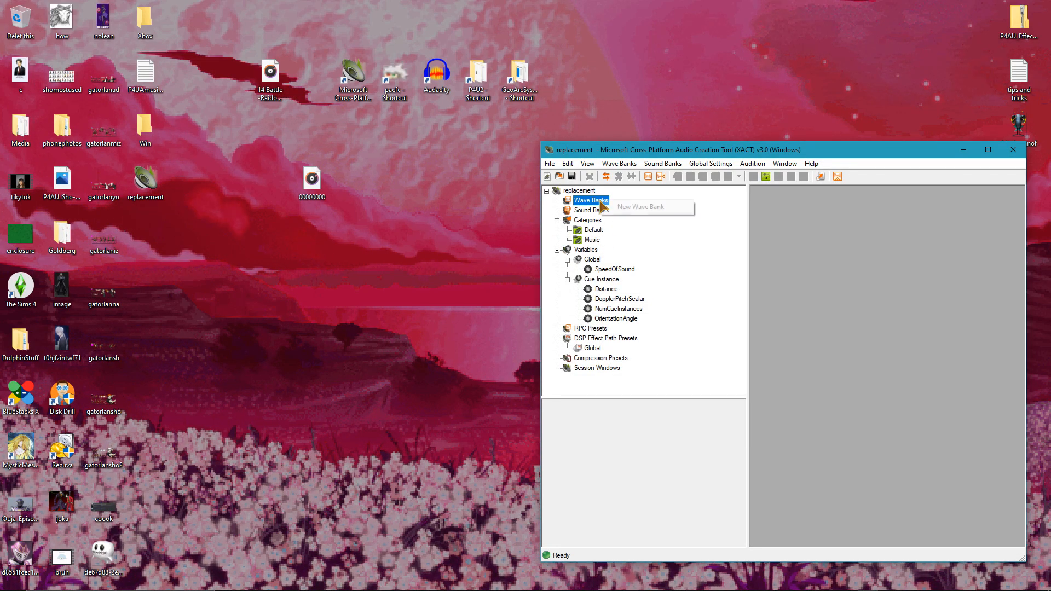
Step: Create the 246_battle_random_p4 wave bank and a new compression preset, and add the 00000000 wave to the bank
left_click(638, 207)
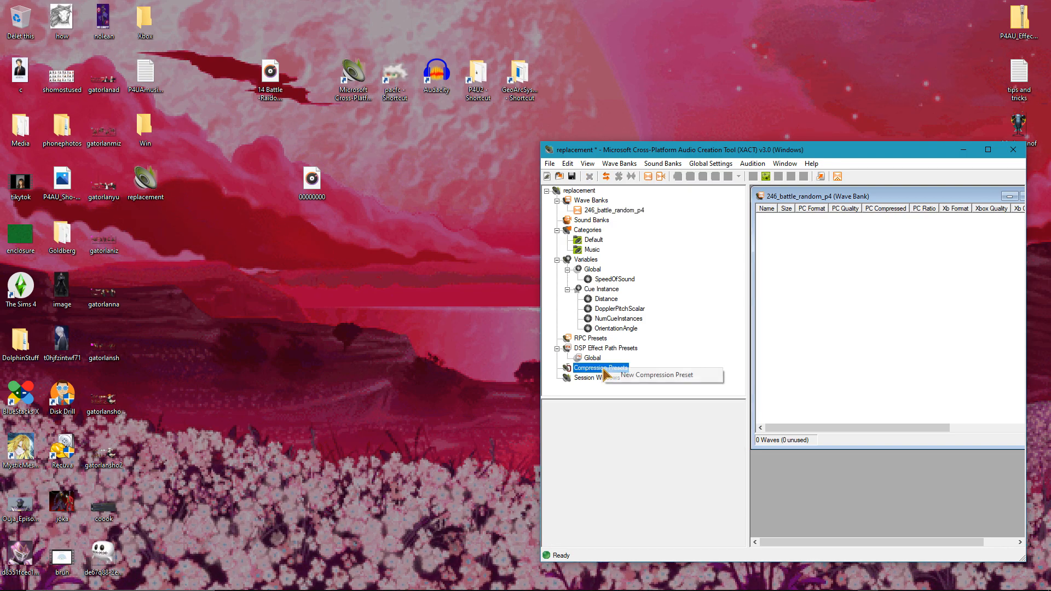
left_click(655, 374)
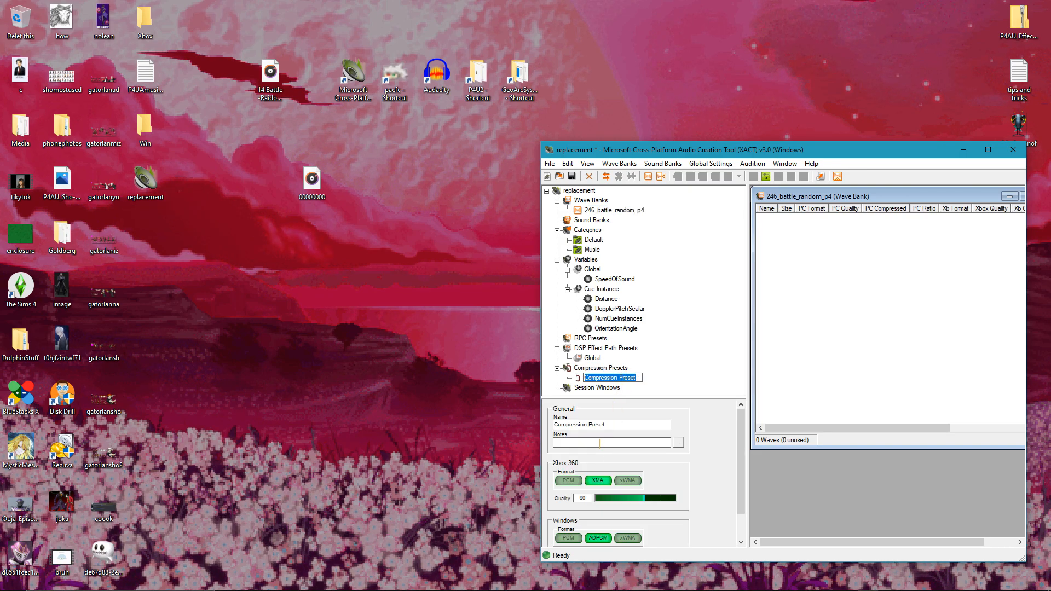
scroll("down", 3)
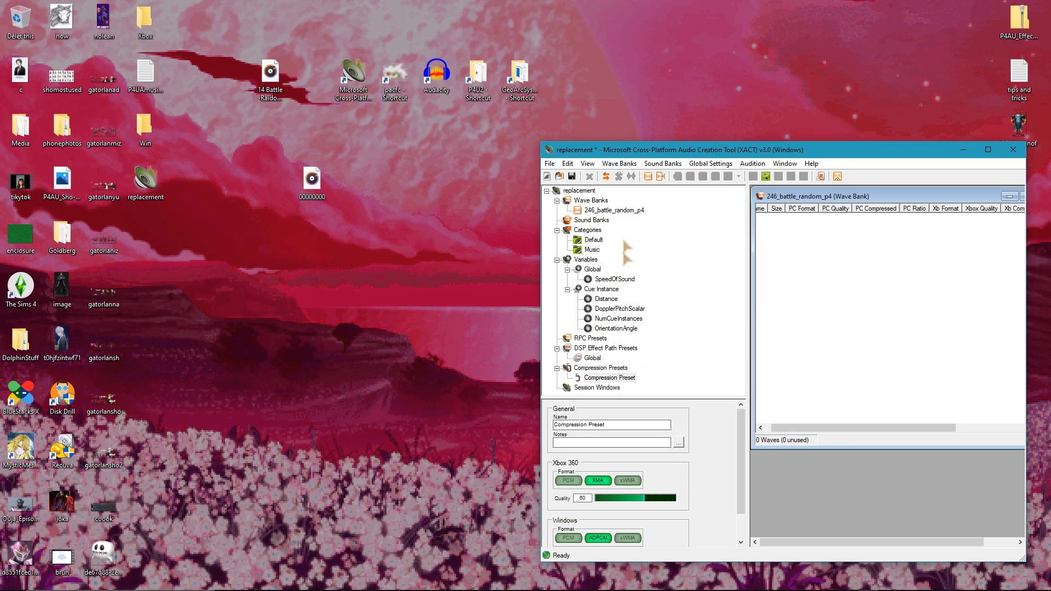
left_click(613, 210)
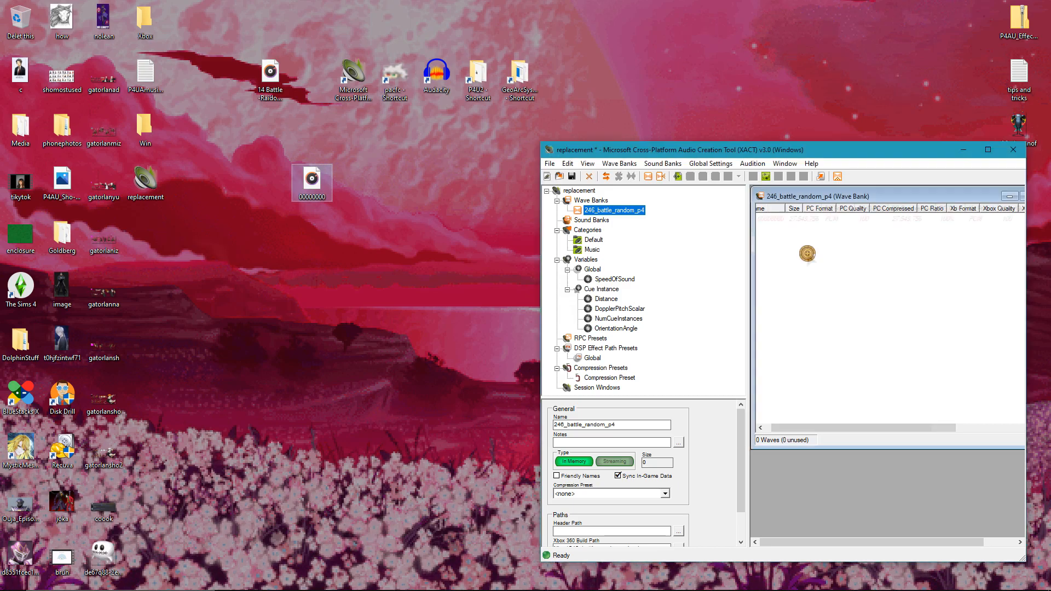
right_click(837, 258)
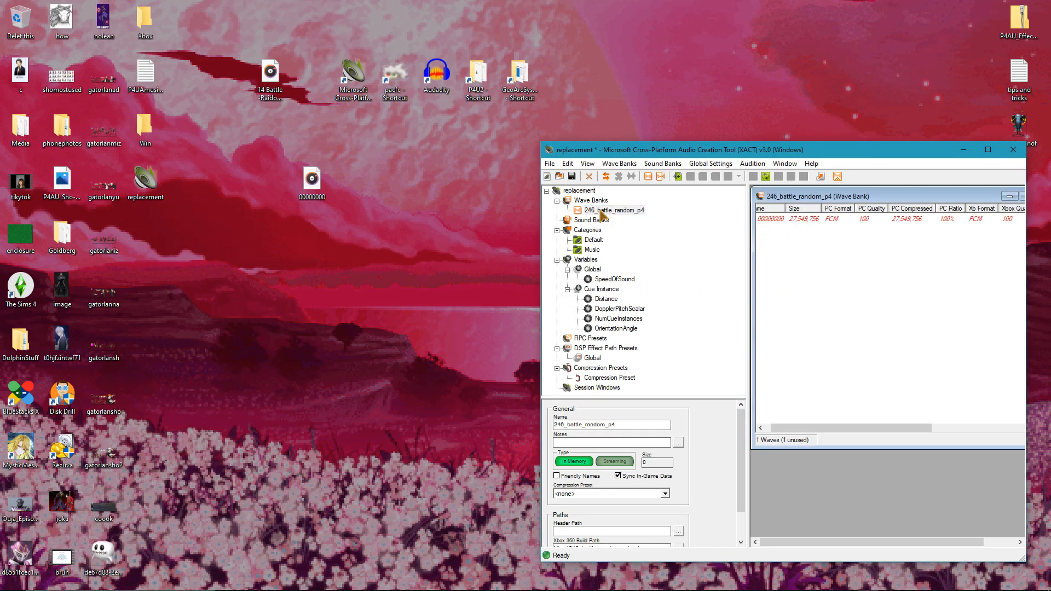
Step: Apply the new ADPCM compression preset in the wave bank's properties
left_click(613, 210)
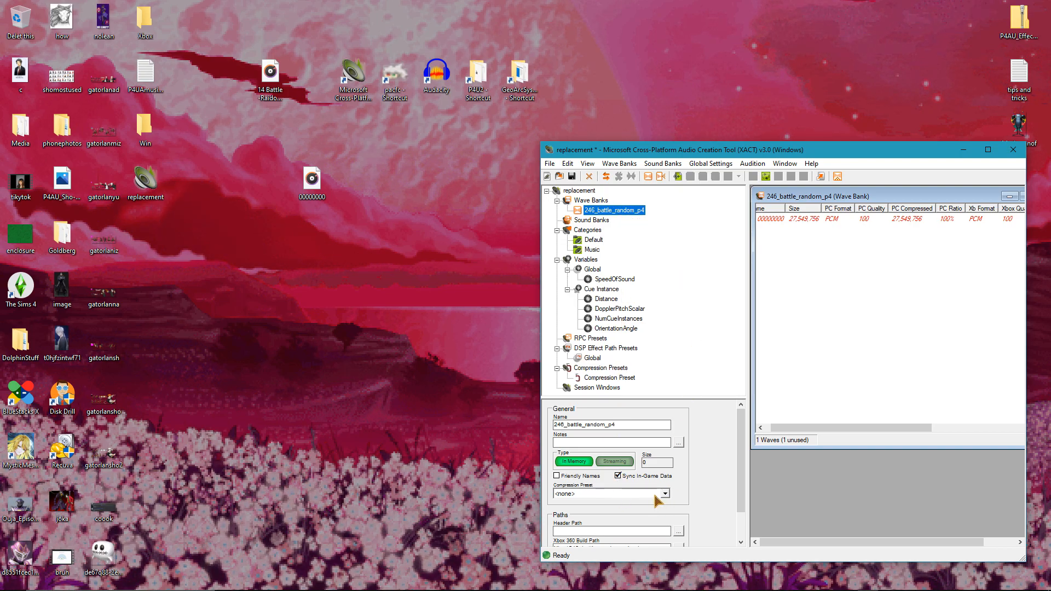
left_click(664, 494)
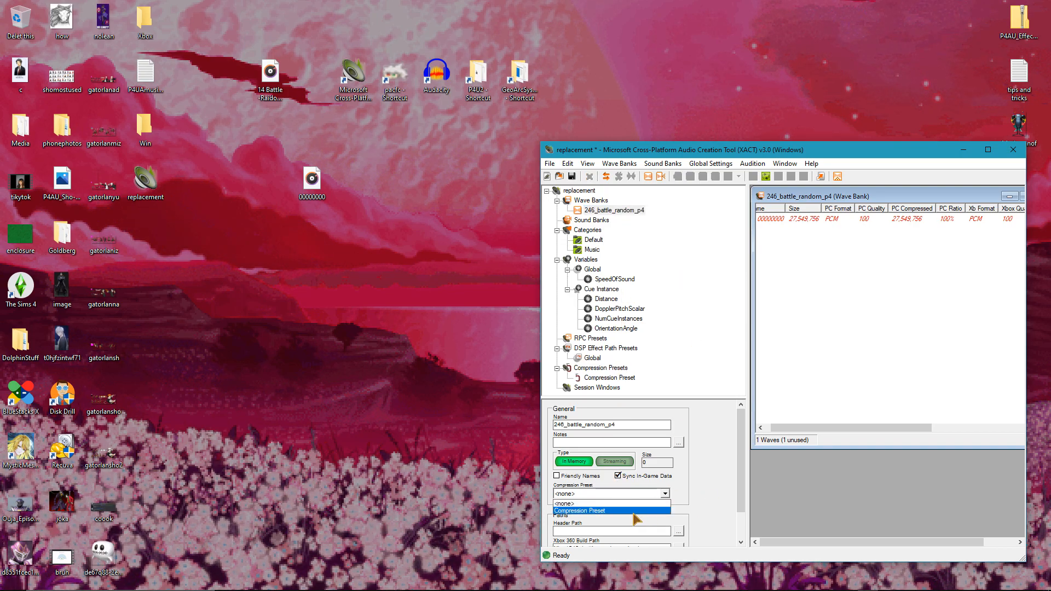
left_click(579, 510)
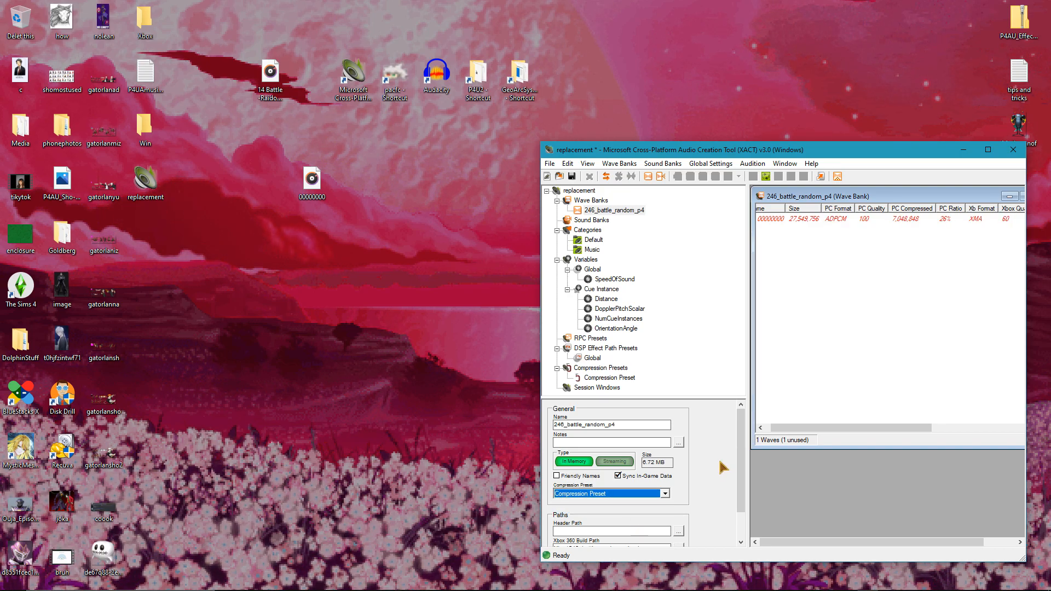
left_click(769, 219)
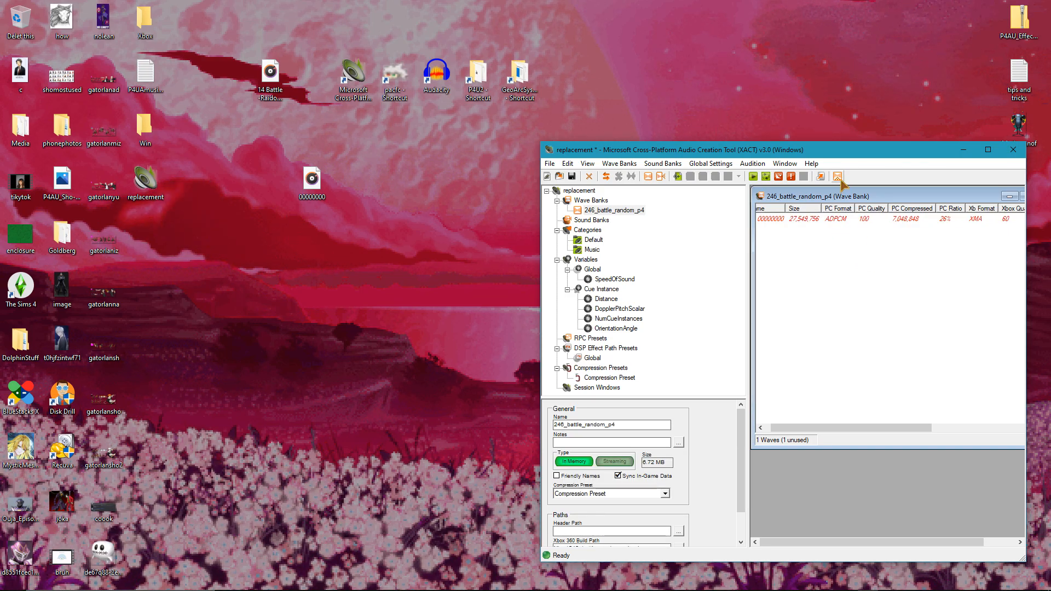
mouse_move(838, 177)
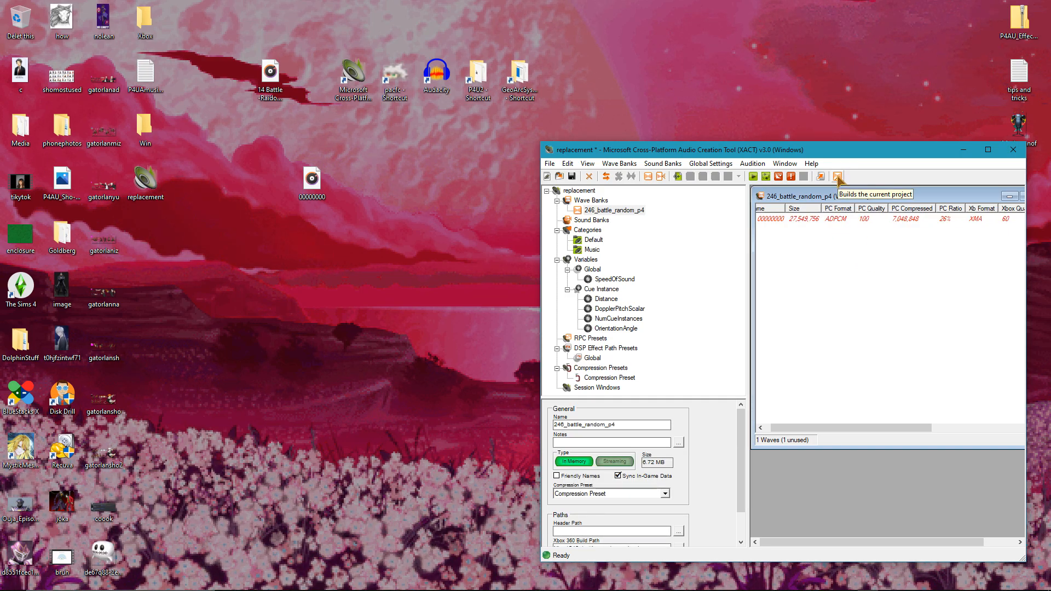
Step: Build the replacement project into its wave bank file and close XACT
left_click(837, 176)
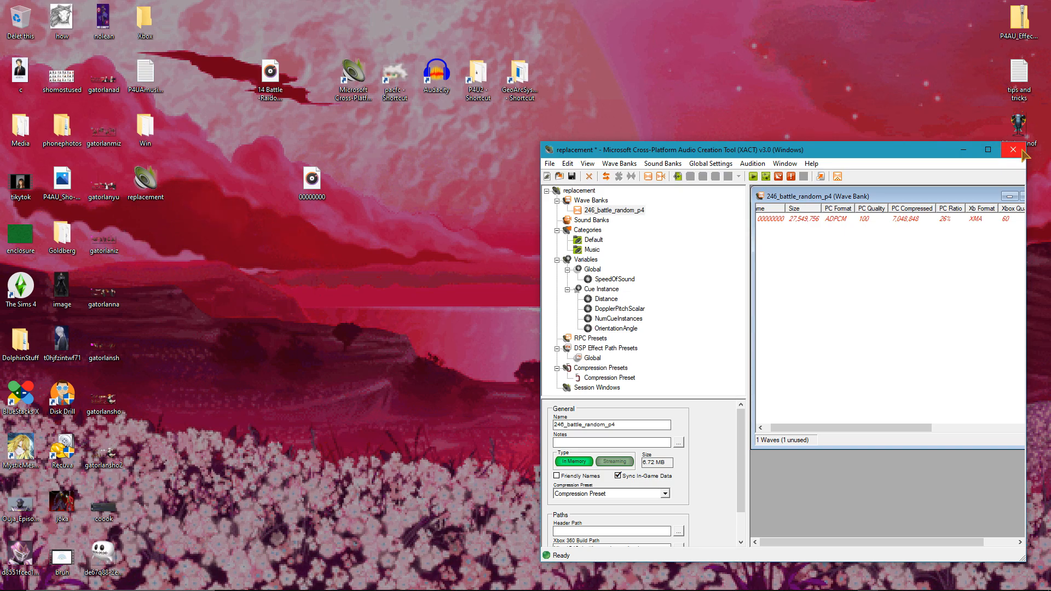
left_click(1012, 150)
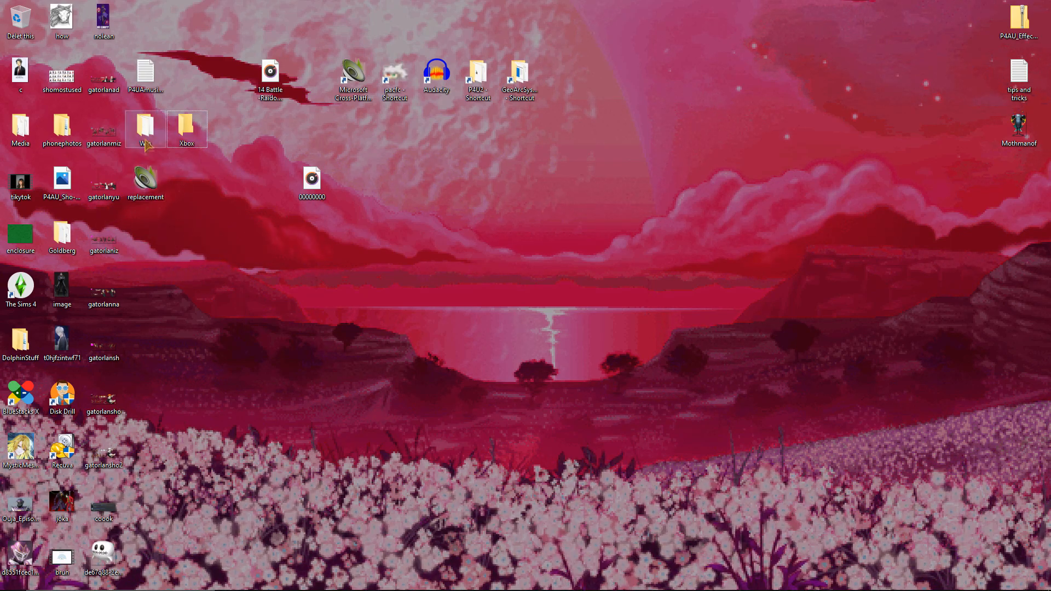
double_click(145, 129)
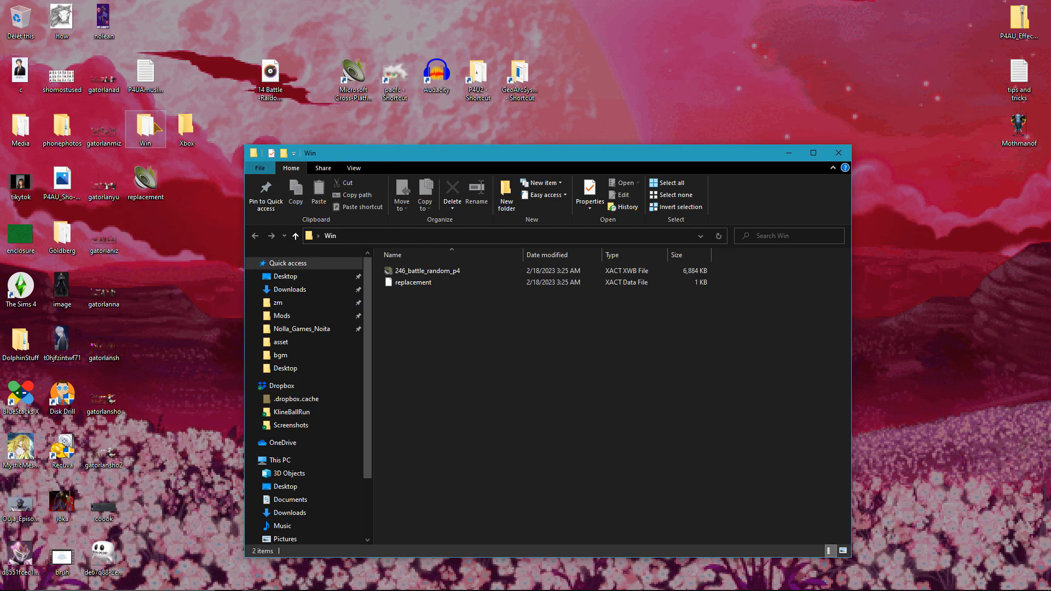
left_click(426, 270)
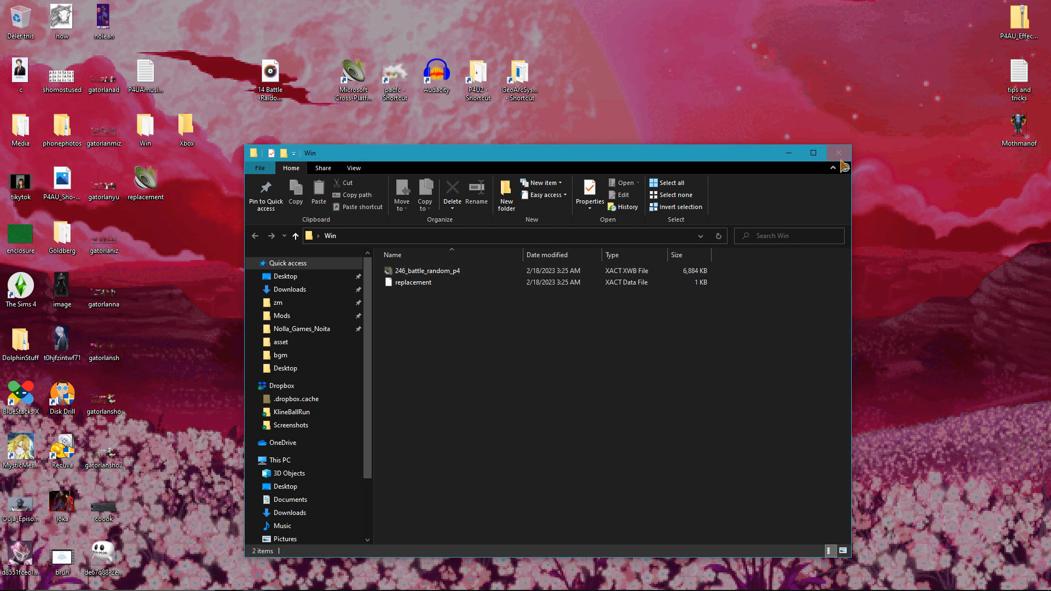
left_click(837, 153)
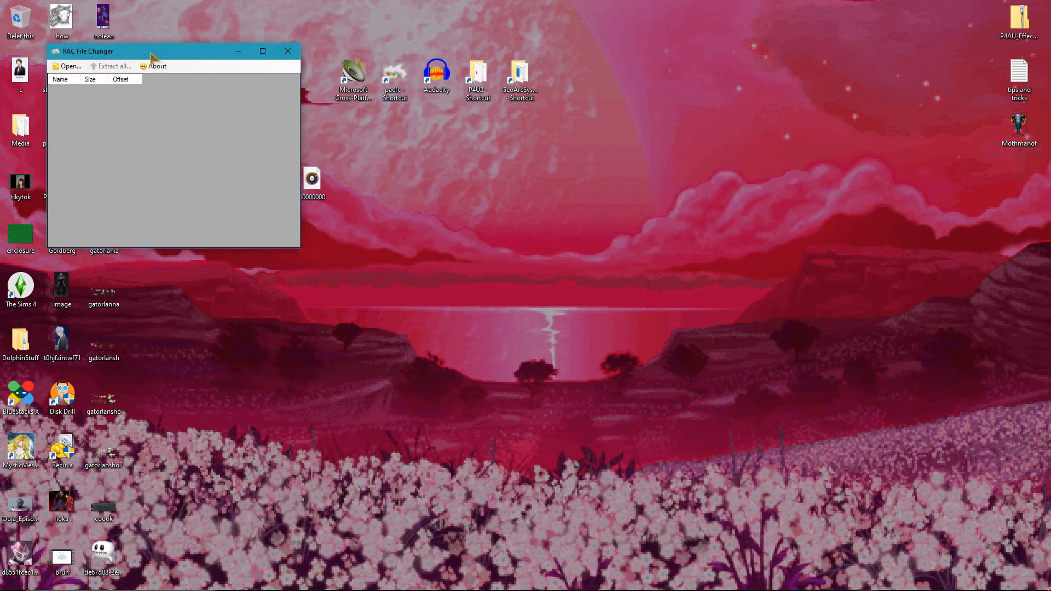
Step: Load 246_battle_random_p4.pac from the P4U2 bgm folder so its .xwb and .xsb entries are listed
left_click(68, 66)
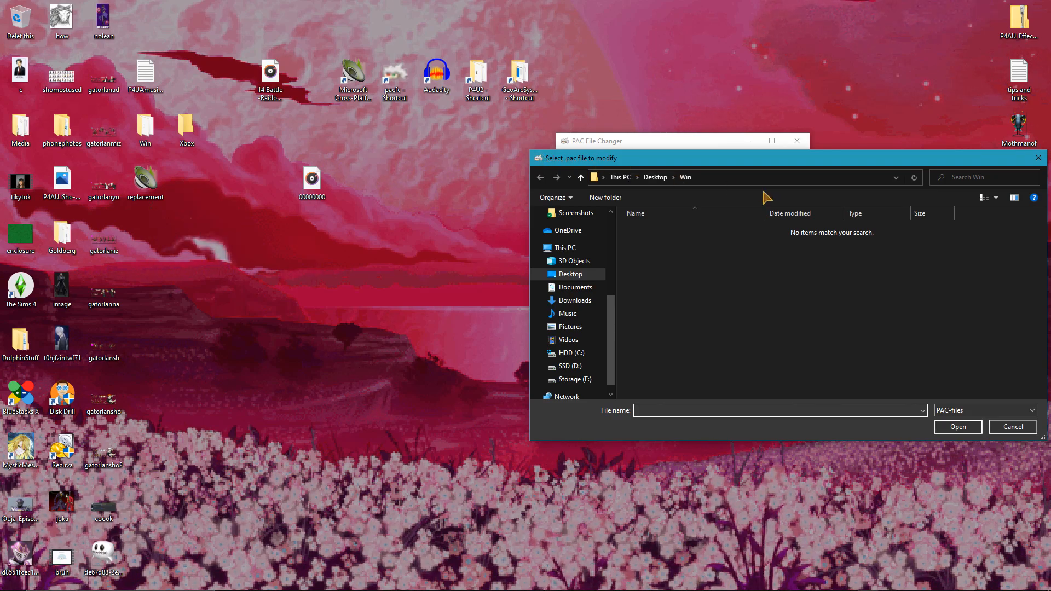
left_click(1011, 427)
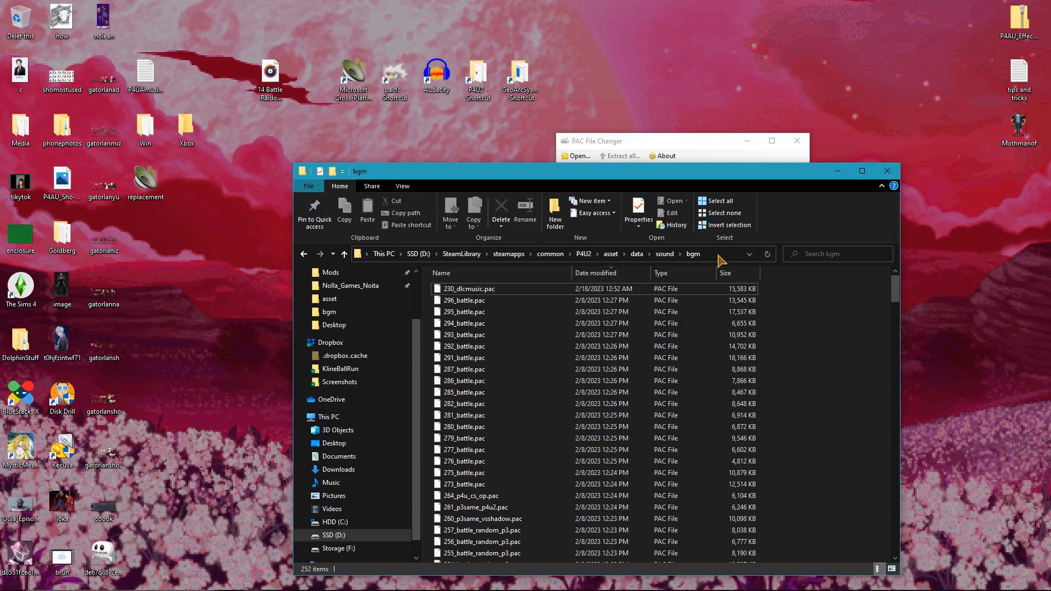
mouse_move(871, 347)
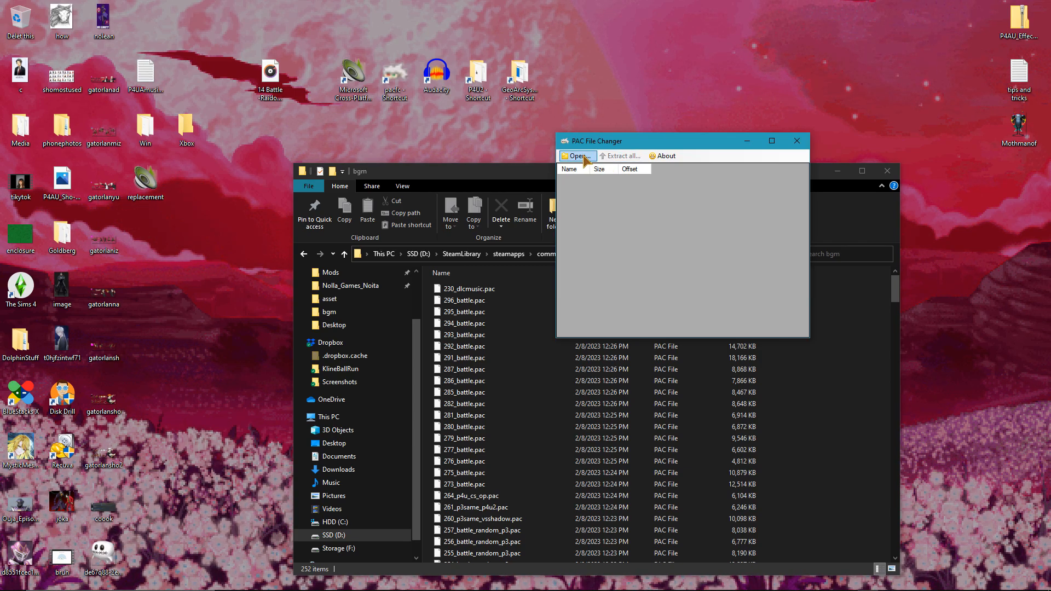
left_click(574, 156)
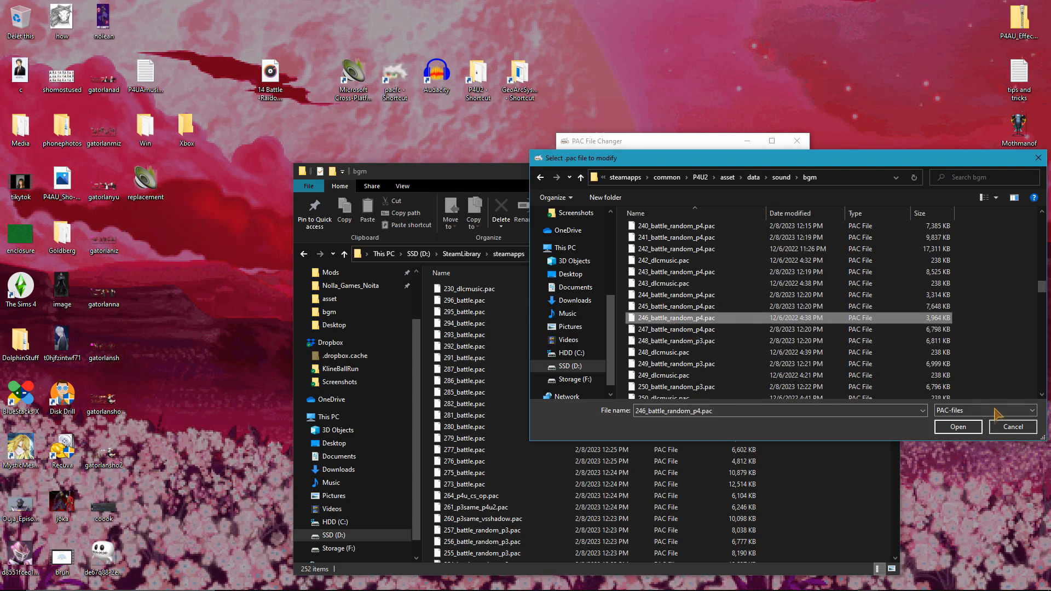
left_click(957, 427)
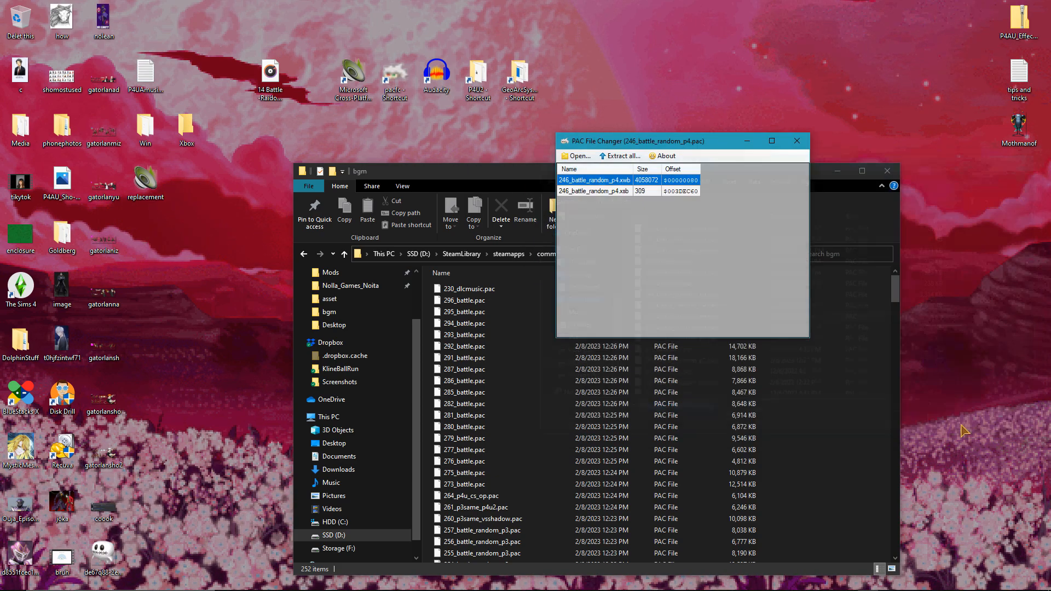
Step: Replace the pack's .xwb with the new 246_battle_random_p4.xwb from Desktop\Win, then close PAC File Changer
right_click(593, 180)
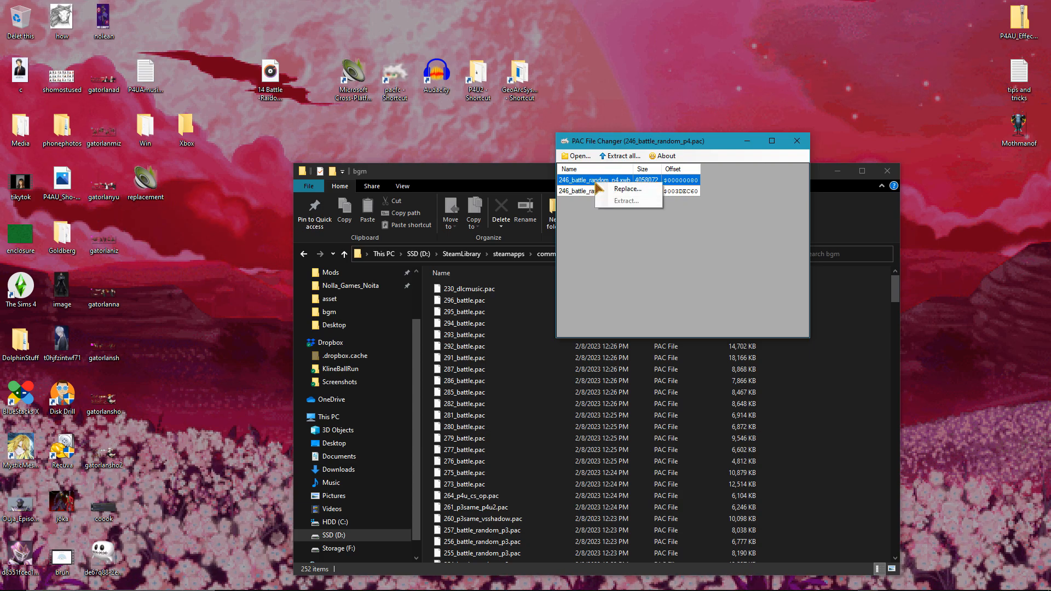
left_click(627, 188)
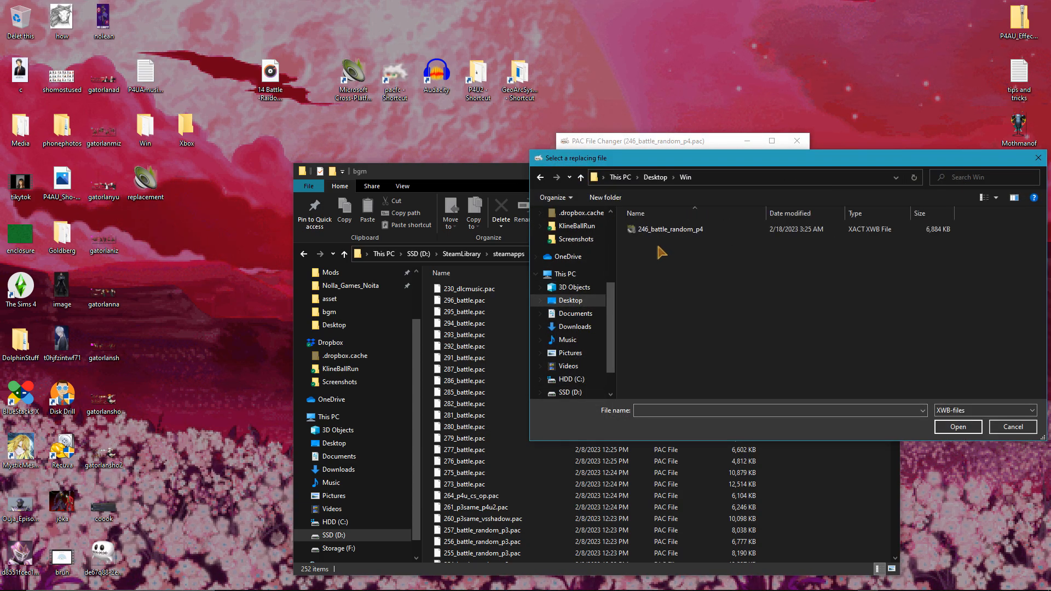
left_click(956, 426)
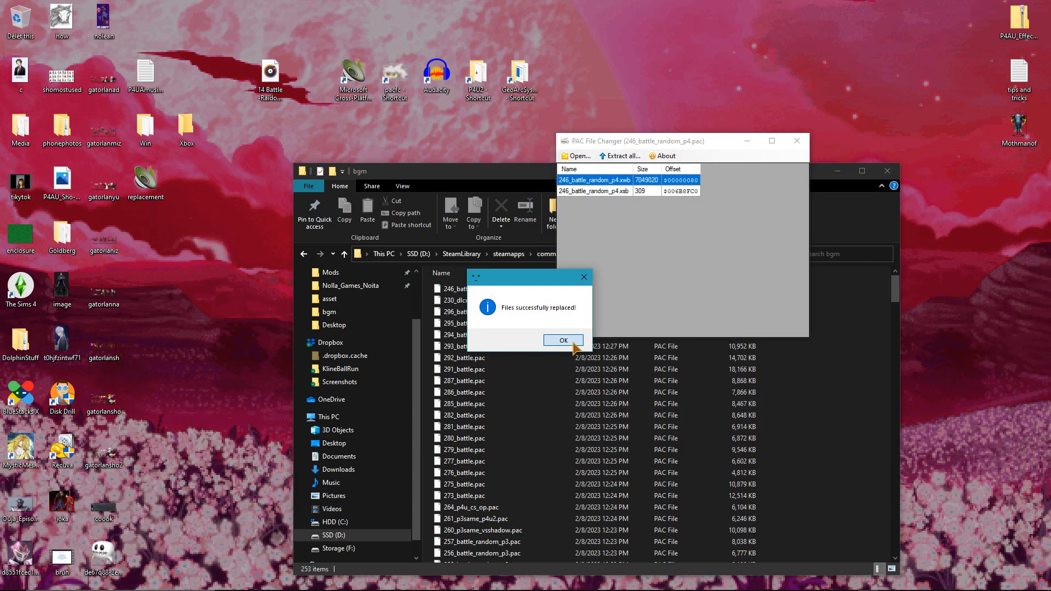
left_click(563, 339)
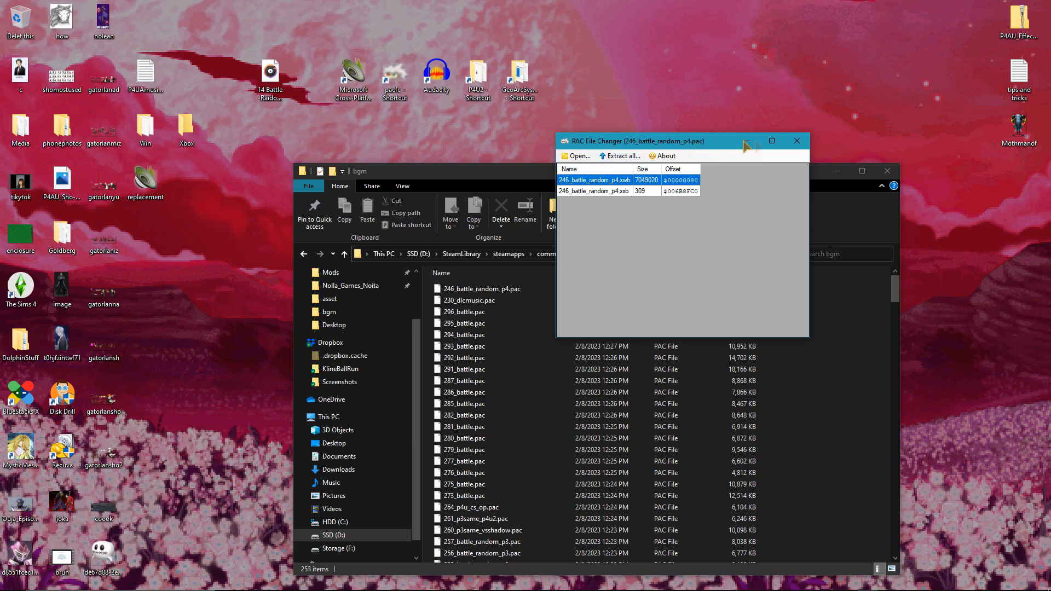
left_click(796, 141)
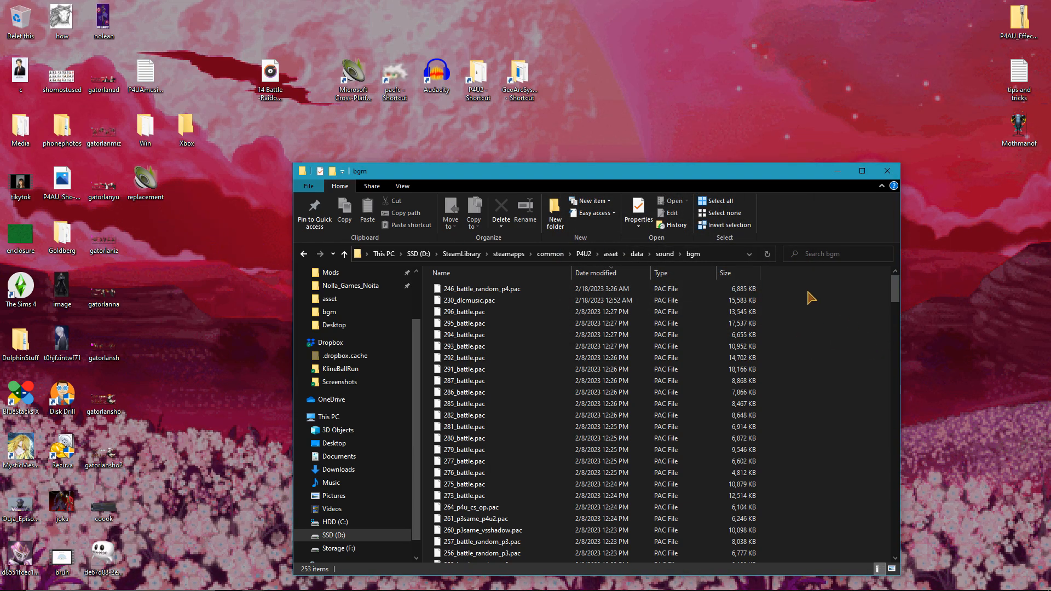
Step: Navigate into the GeoArcSysAIOCLITool Game folder holding the Crypt batch tools
left_click(456, 272)
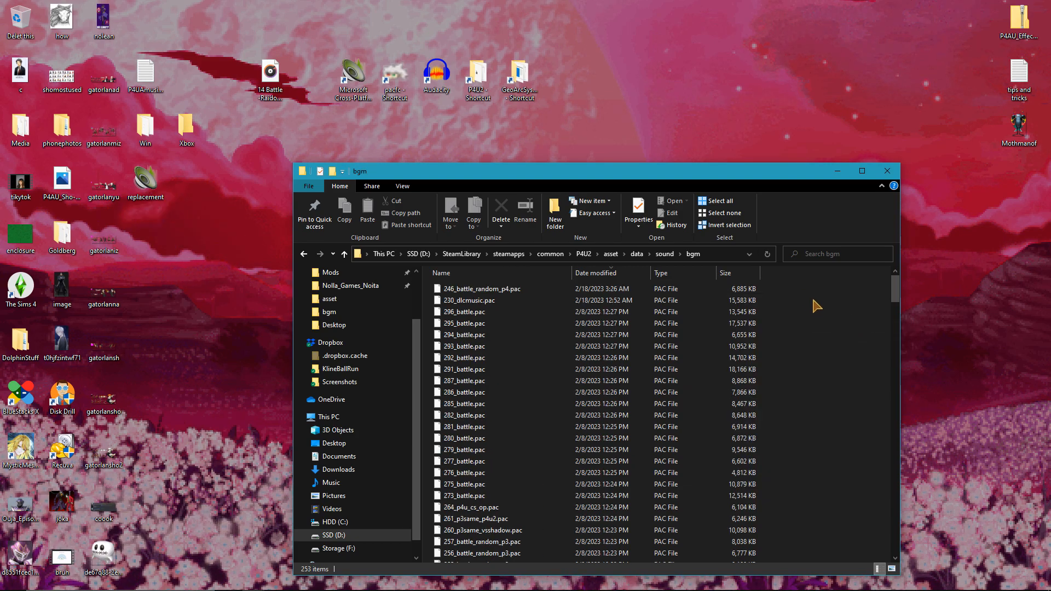
left_click(479, 288)
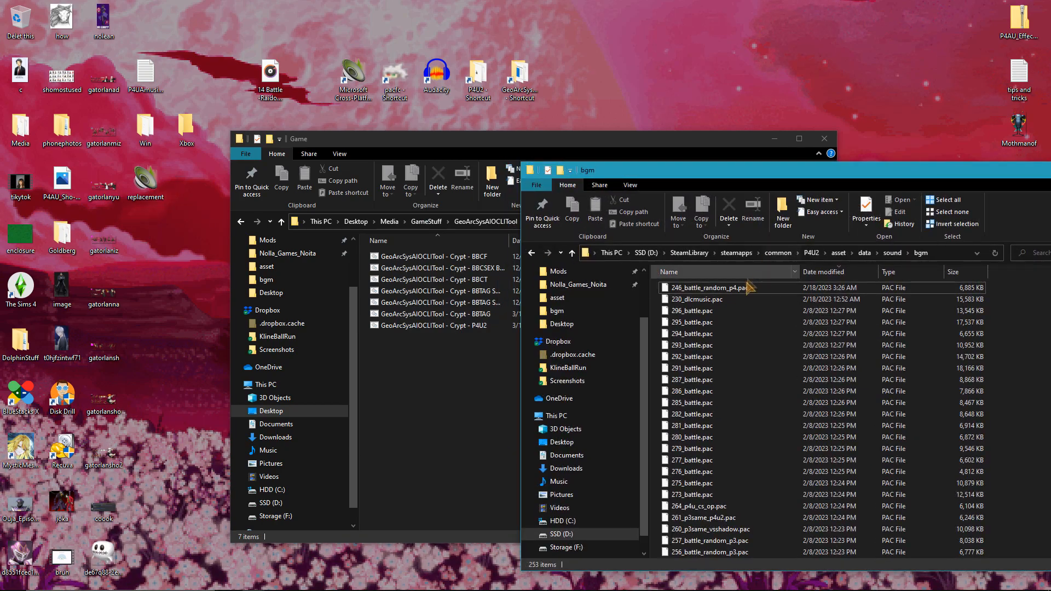
Step: Encrypt 246_battle_random_p4.pac and replace the b4cfc9782bb7dc6650197c3d6c9565d6 file in asset
left_click(707, 288)
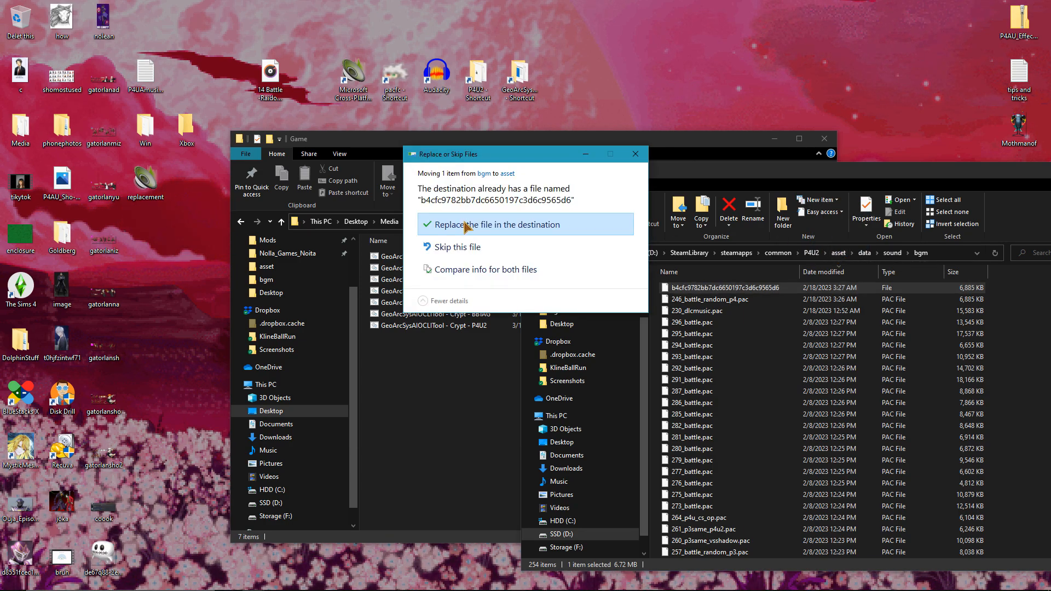
mouse_move(500, 237)
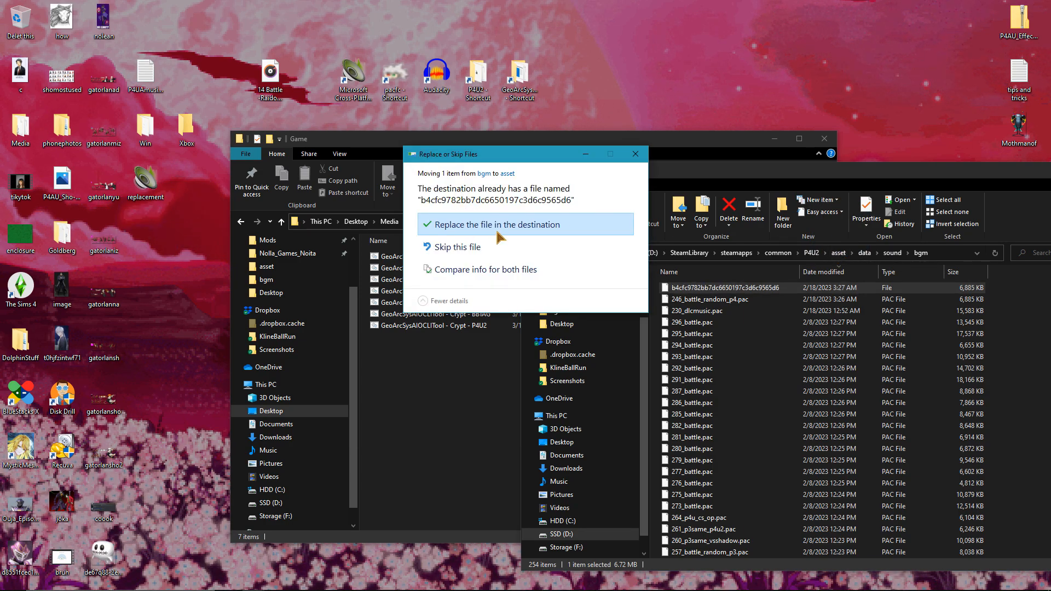
mouse_move(501, 231)
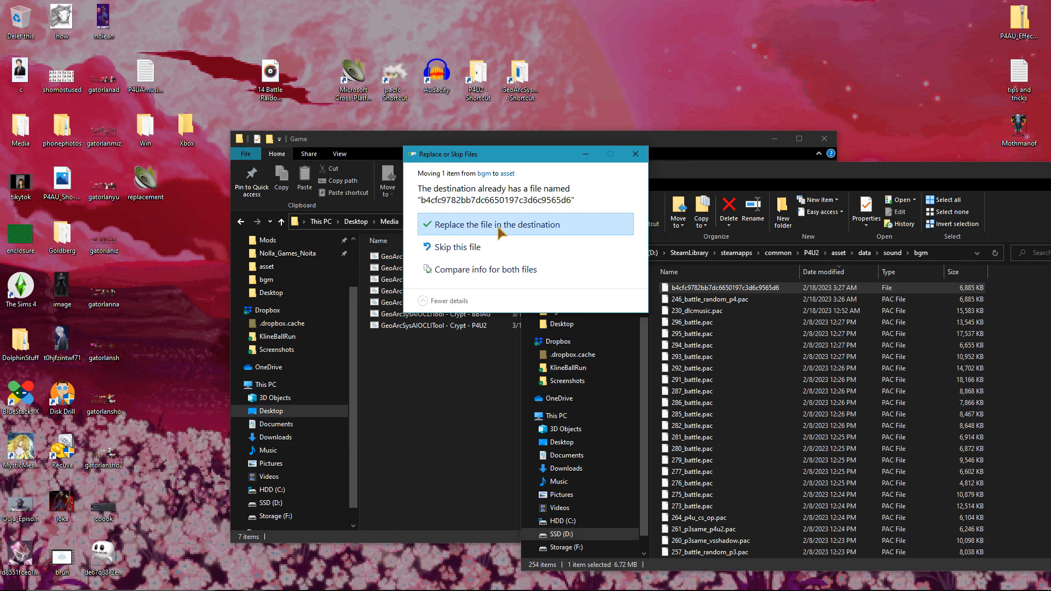
mouse_move(495, 231)
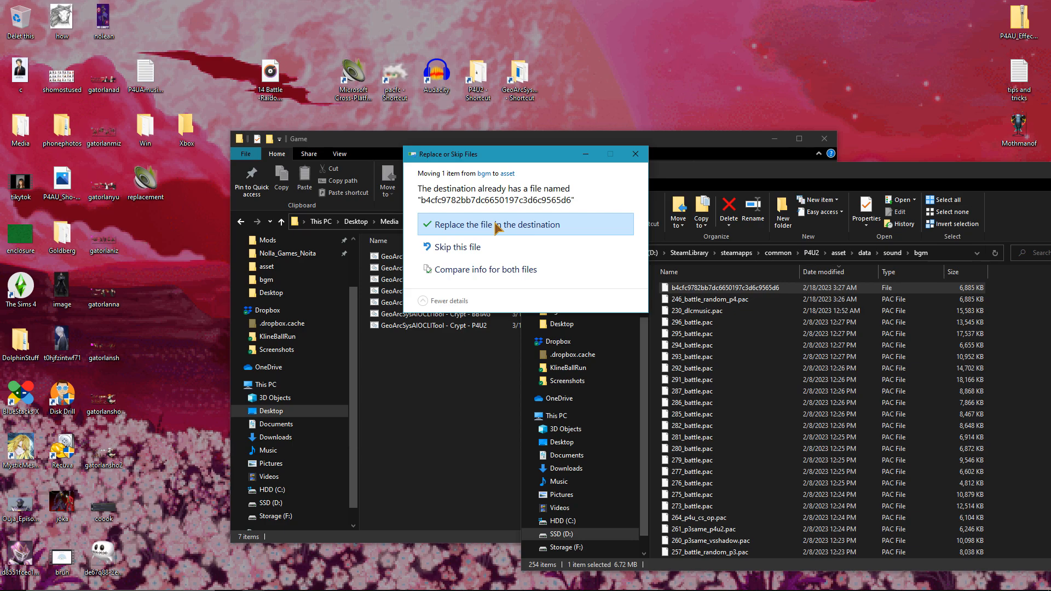
left_click(499, 223)
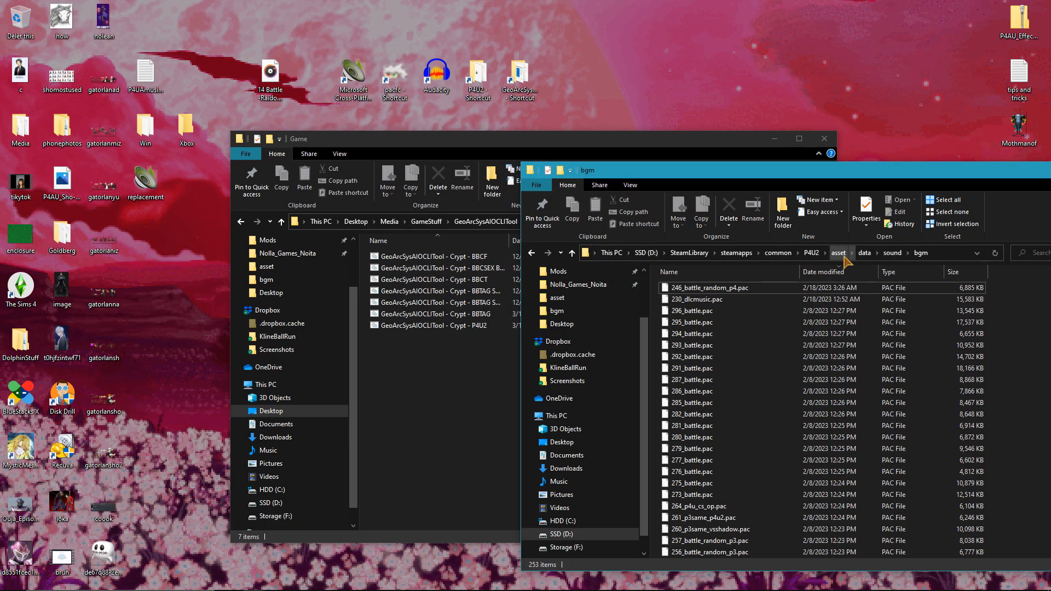
left_click(839, 253)
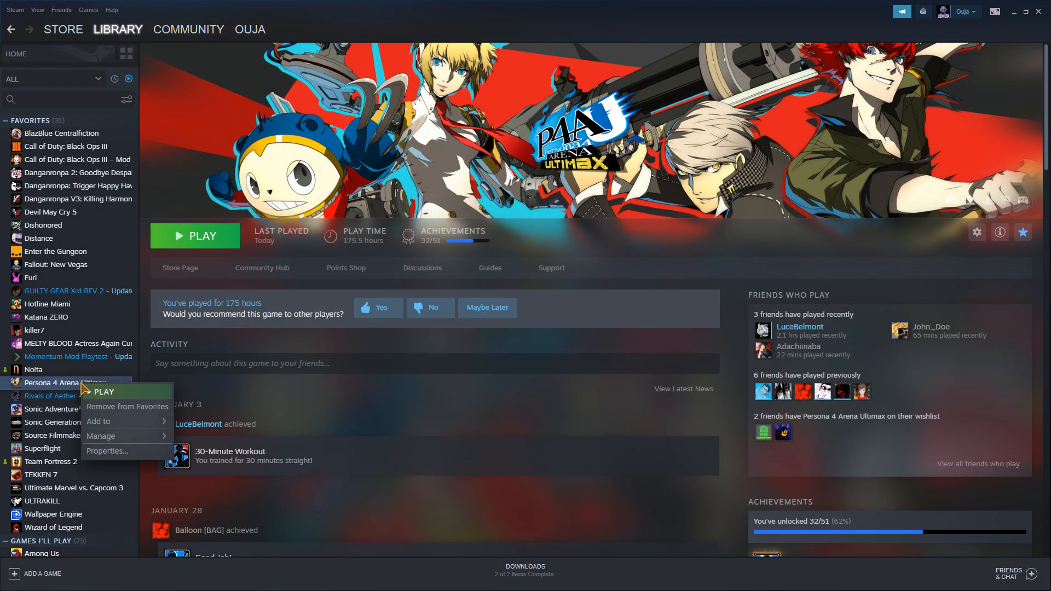
mouse_move(107, 449)
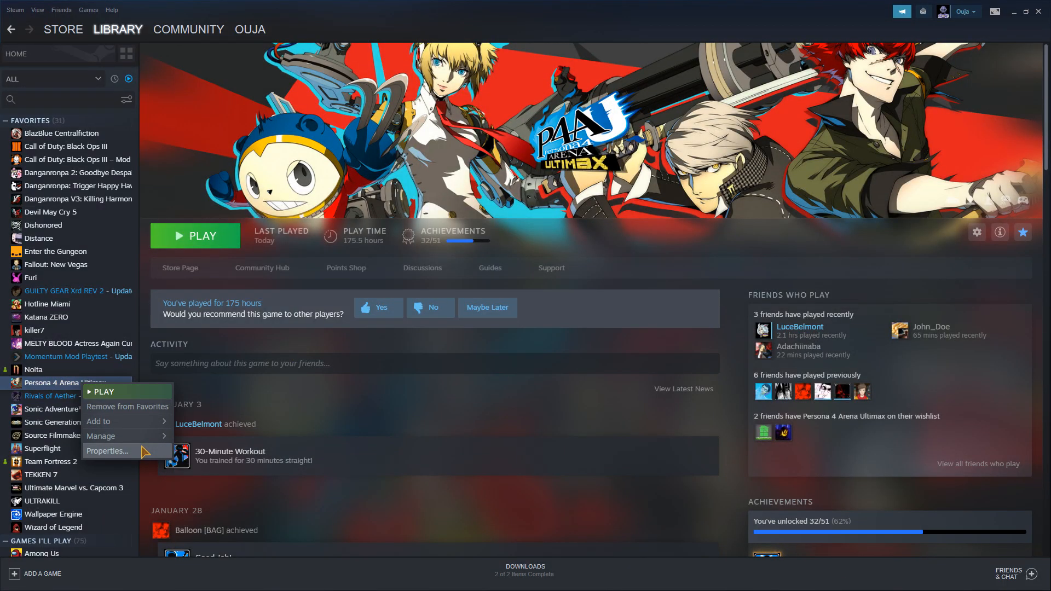
mouse_move(139, 461)
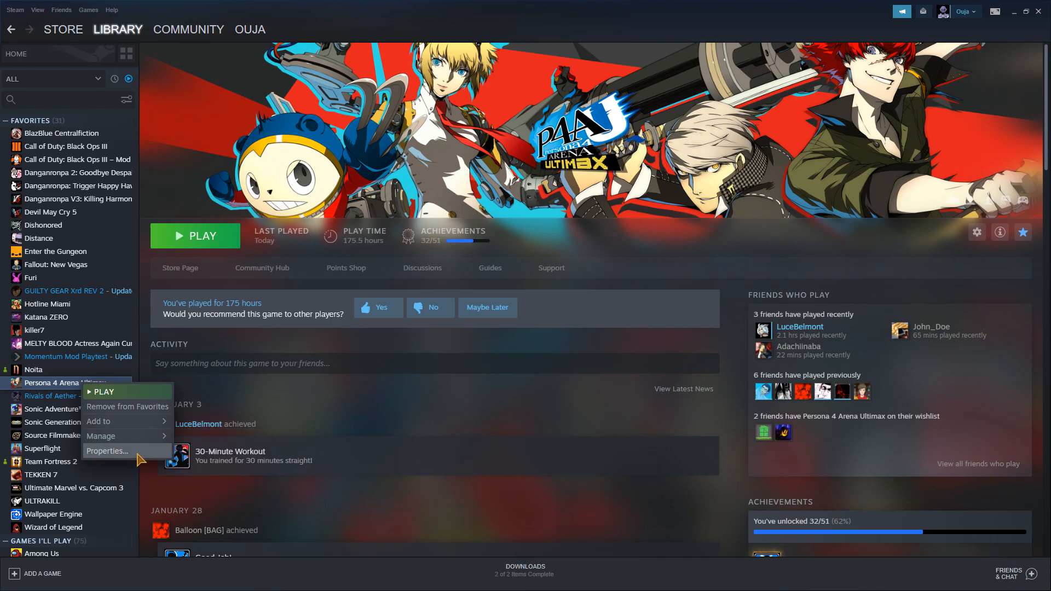
Step: Check Persona 4 Arena Ultimax's Local Files properties, then launch the game
left_click(109, 450)
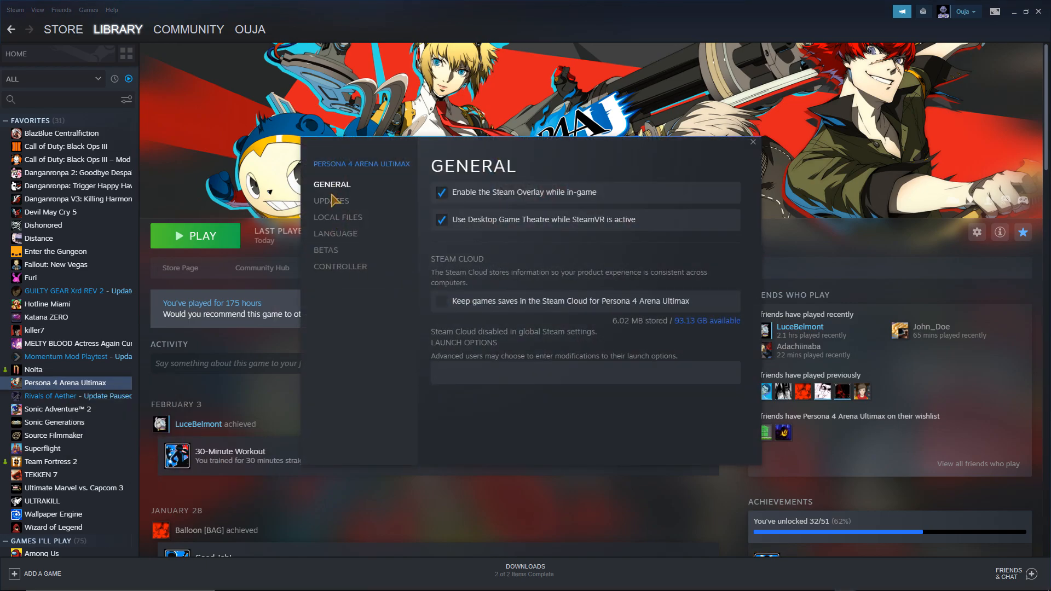
left_click(338, 217)
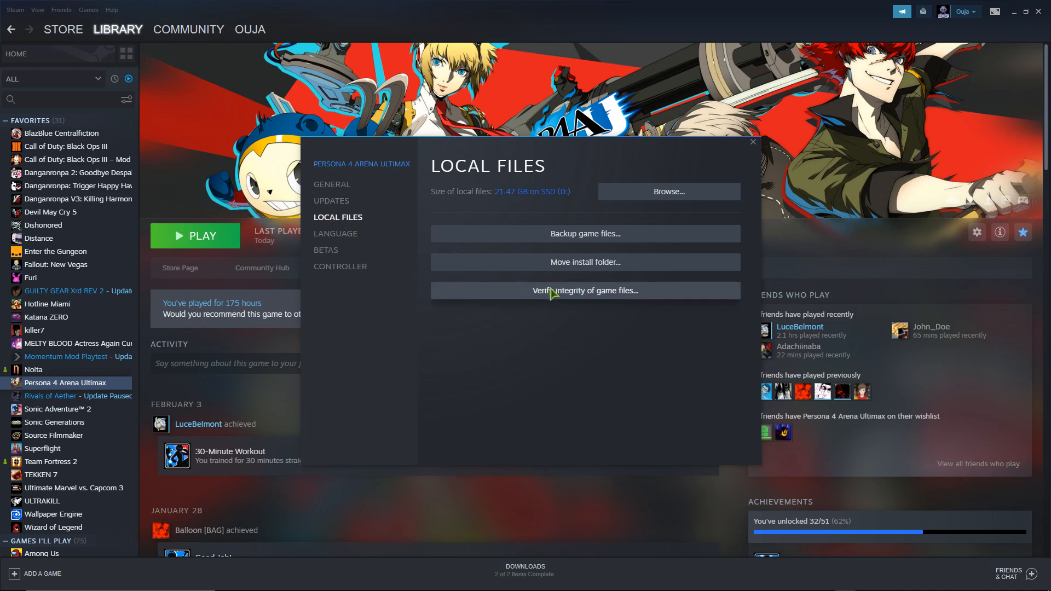
mouse_move(756, 145)
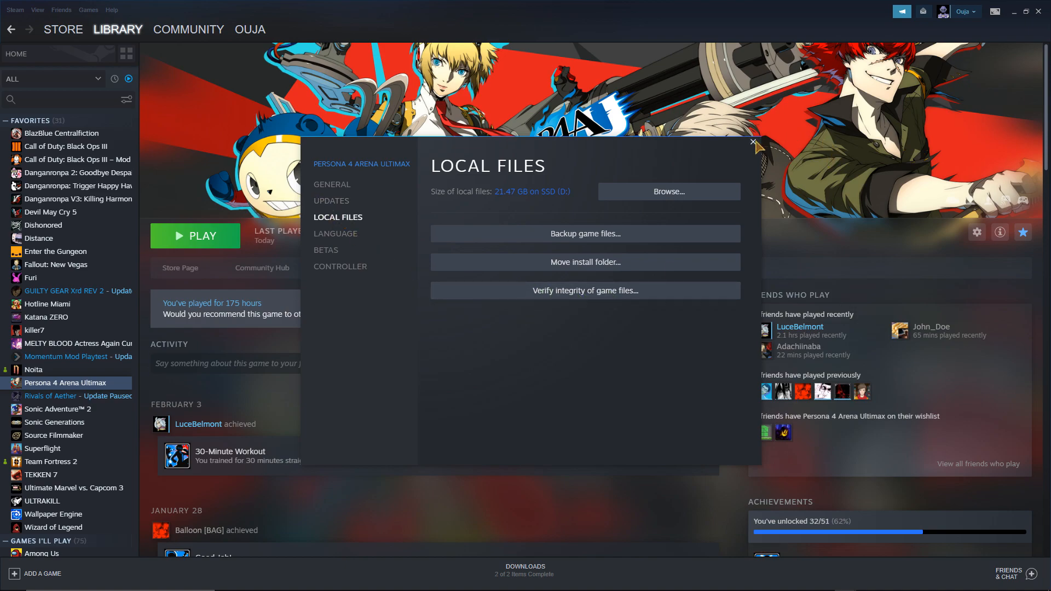
left_click(753, 142)
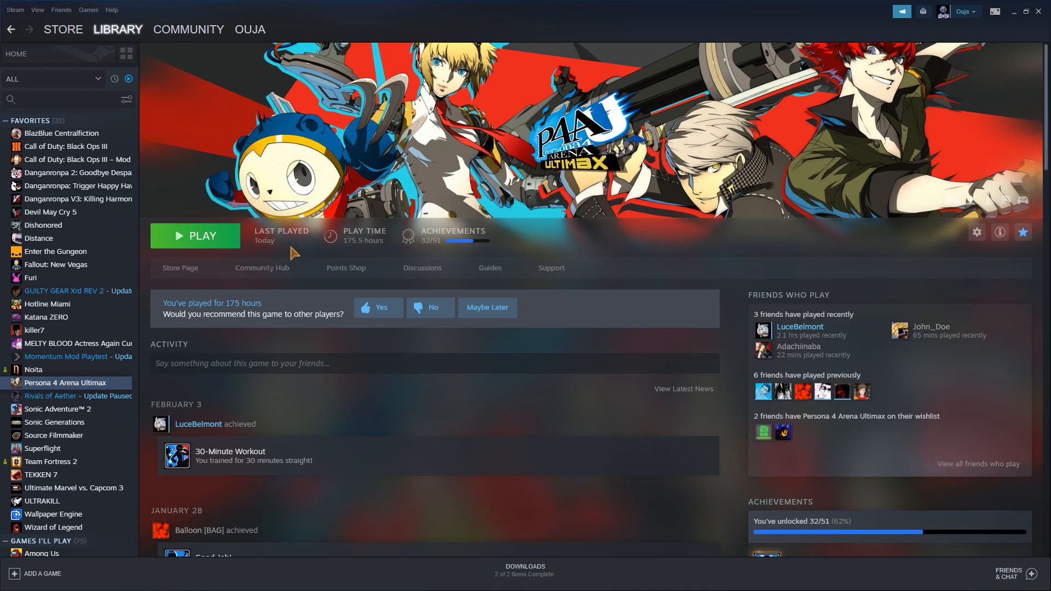
left_click(195, 236)
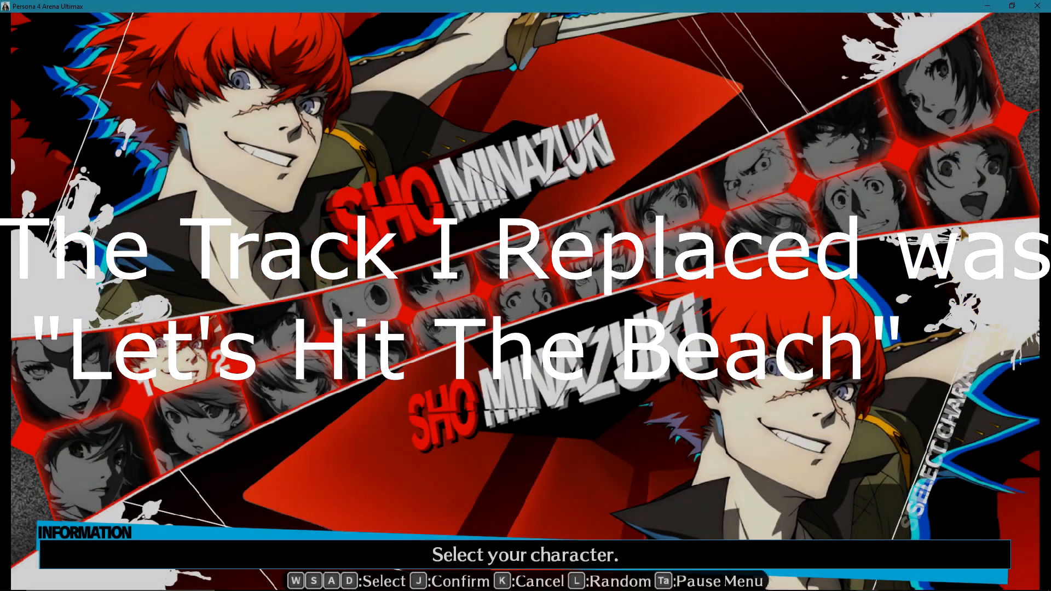
Step: Confirm the character with J to reach the Stage and BGM selector
key("J")
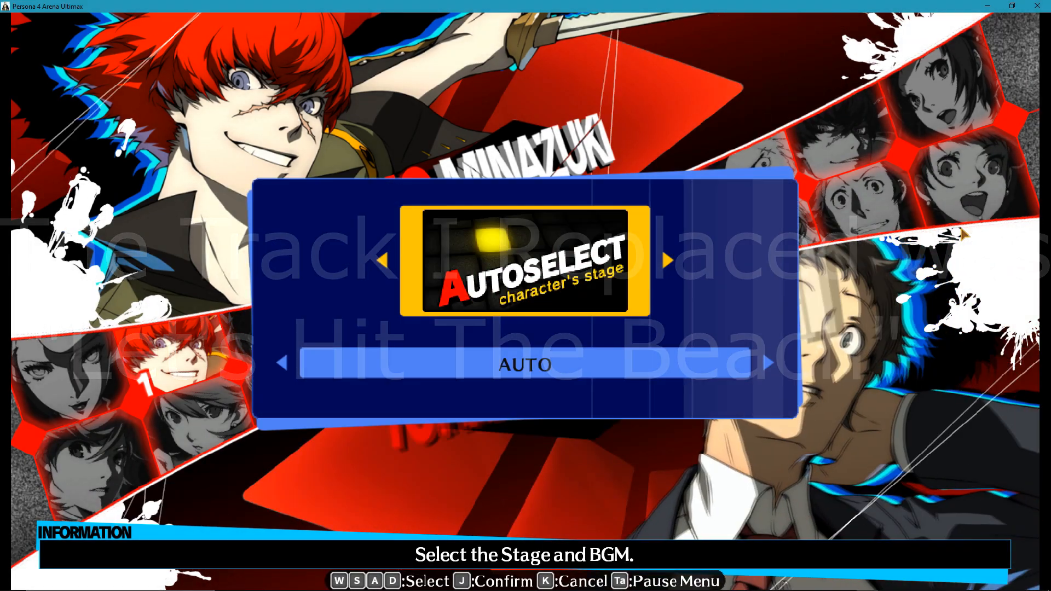